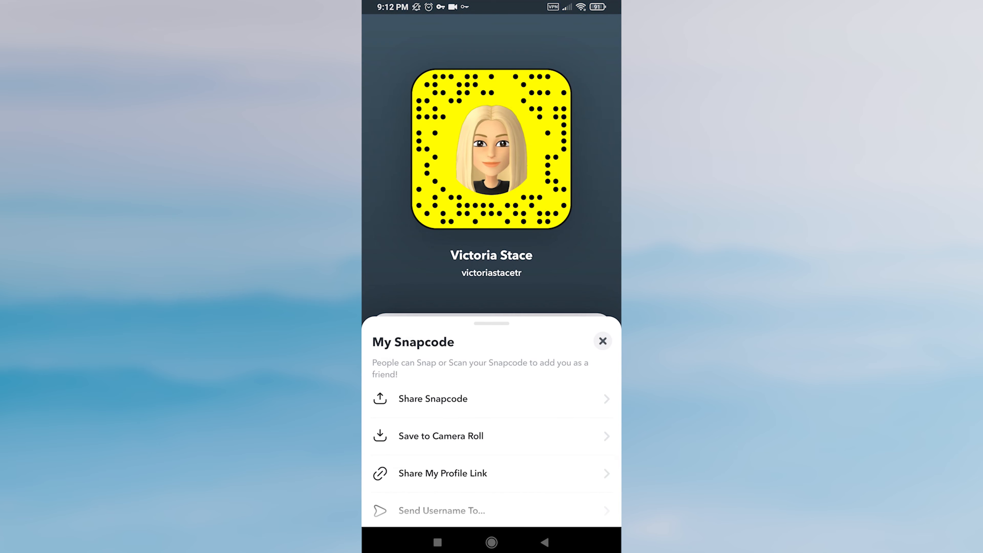
Step: Copy the Snapchat profile link, paste it into Instagram's Website field and save the profile
left_click(441, 473)
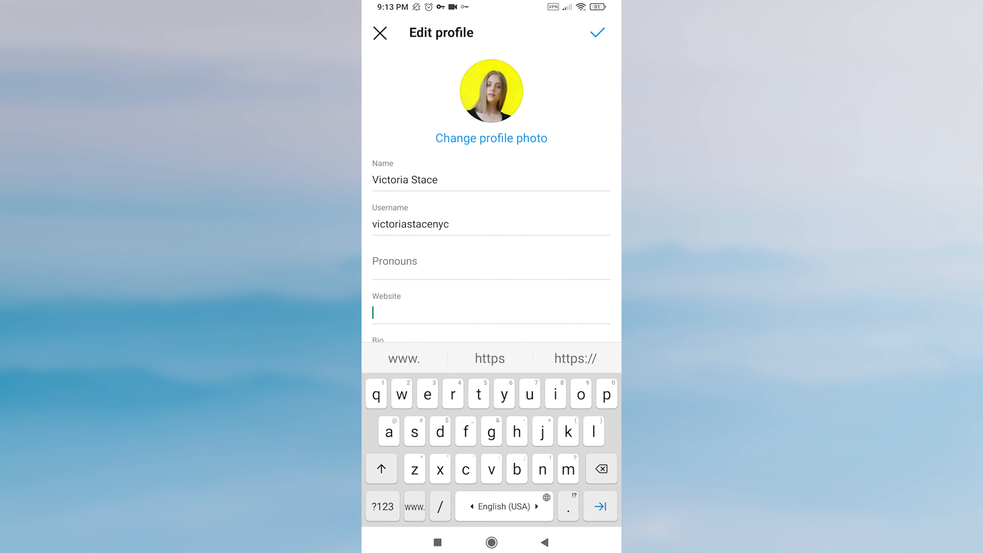
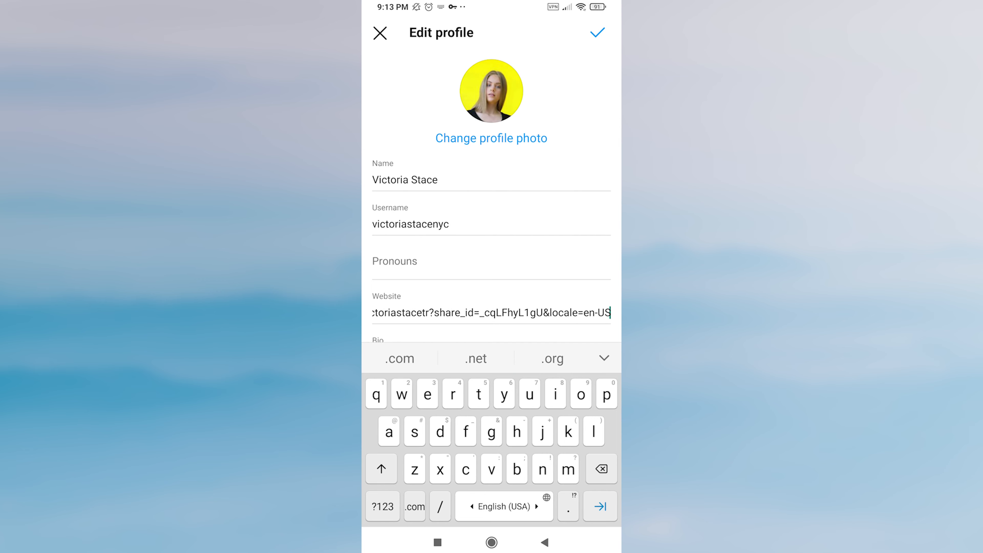
left_click(596, 32)
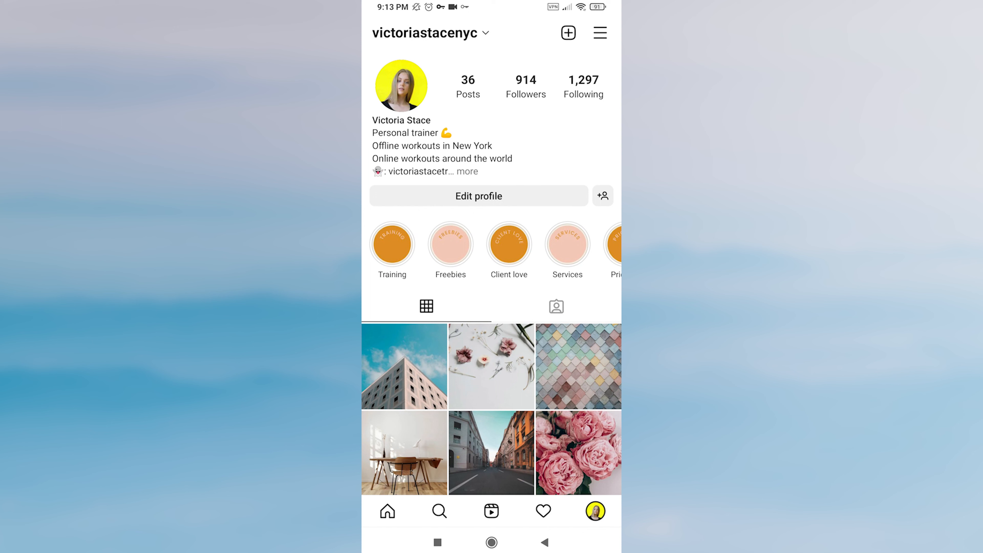
Step: Expand the Instagram bio, follow its taplink.cc link and scroll through the example bio page
left_click(466, 171)
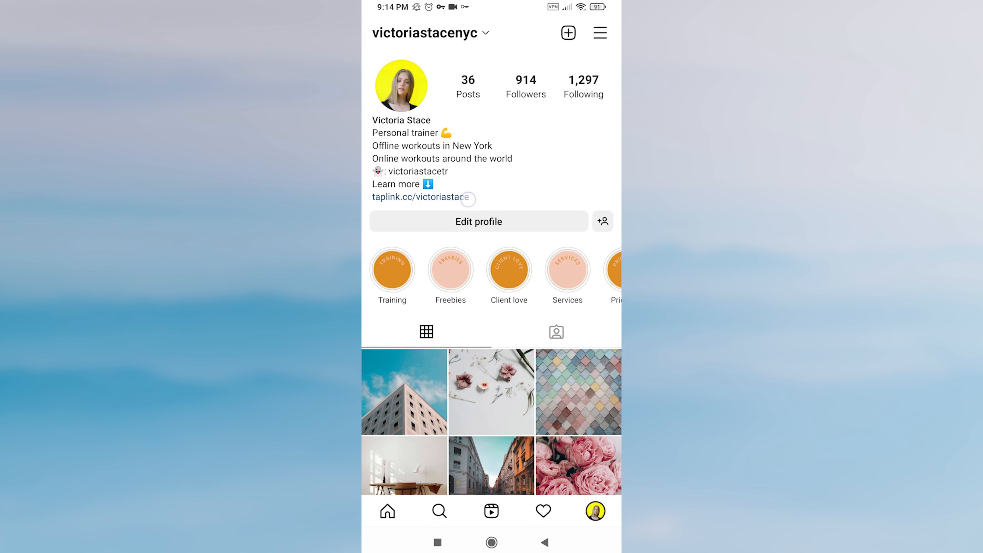
left_click(421, 198)
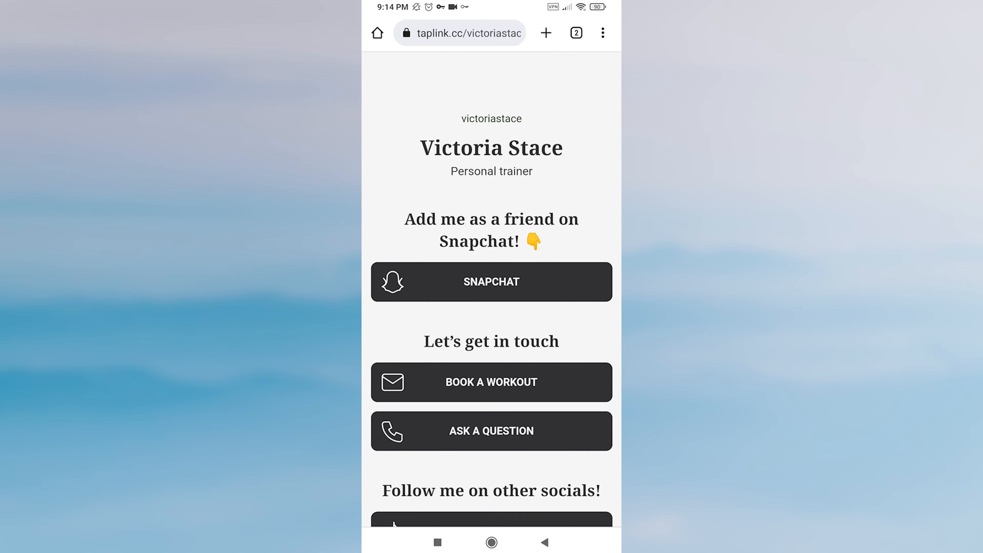
scroll("up", 3)
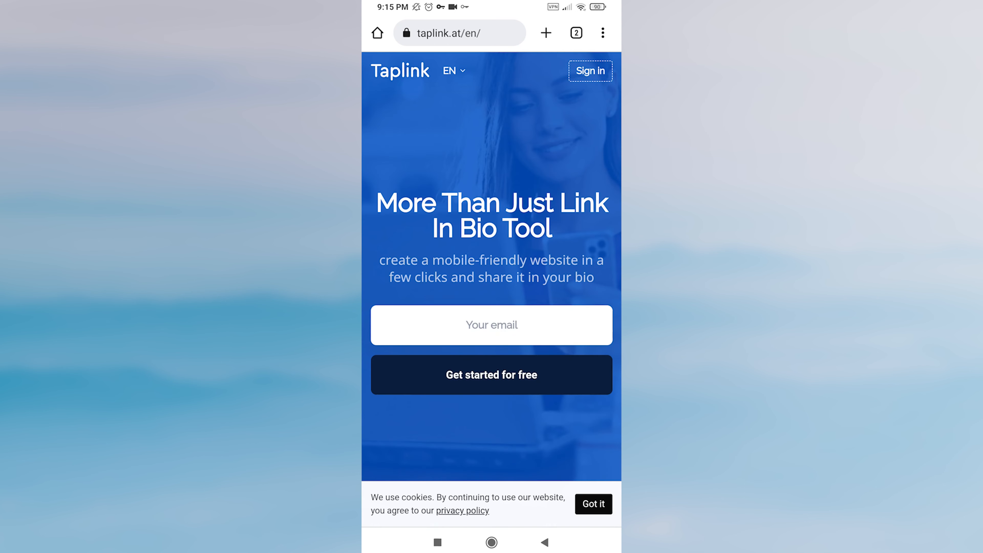
Step: Sign in to Taplink and start a new page from the Empty template
left_click(588, 70)
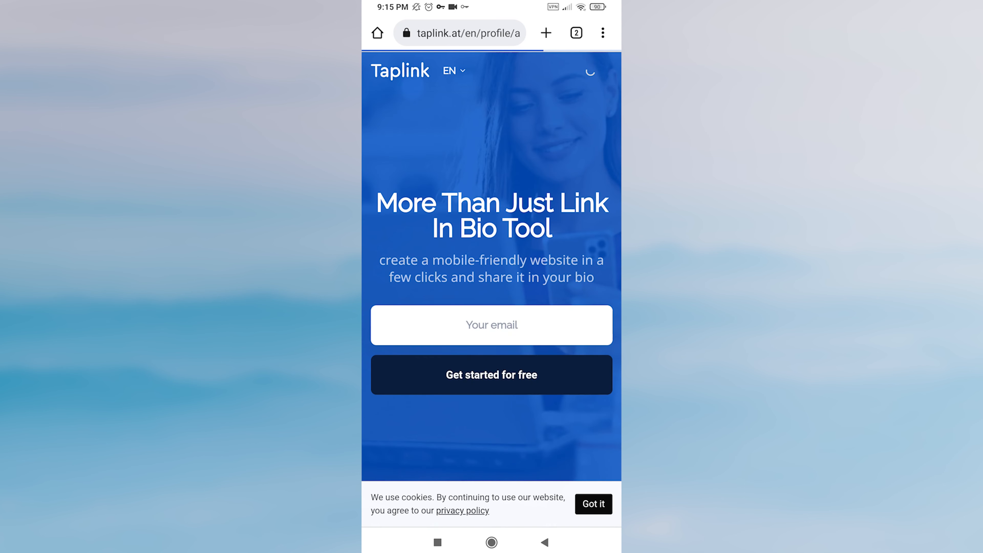
left_click(491, 375)
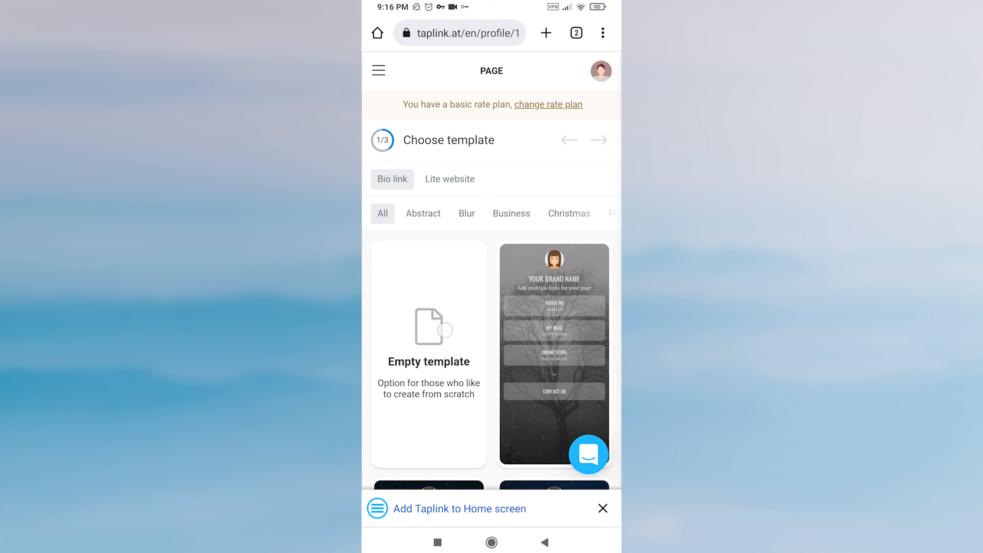
left_click(428, 354)
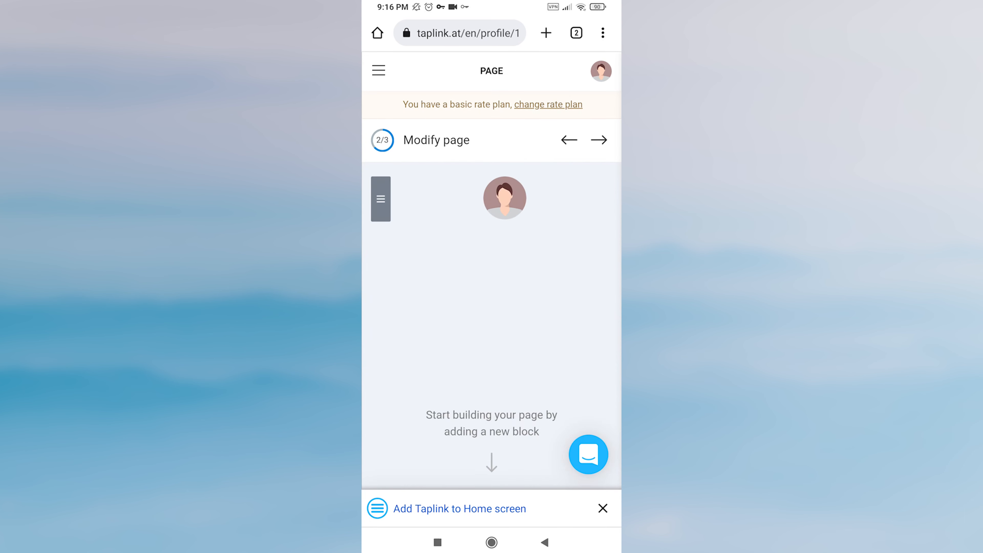
Step: Upload the yellow-background portrait photo as the page avatar
left_click(503, 198)
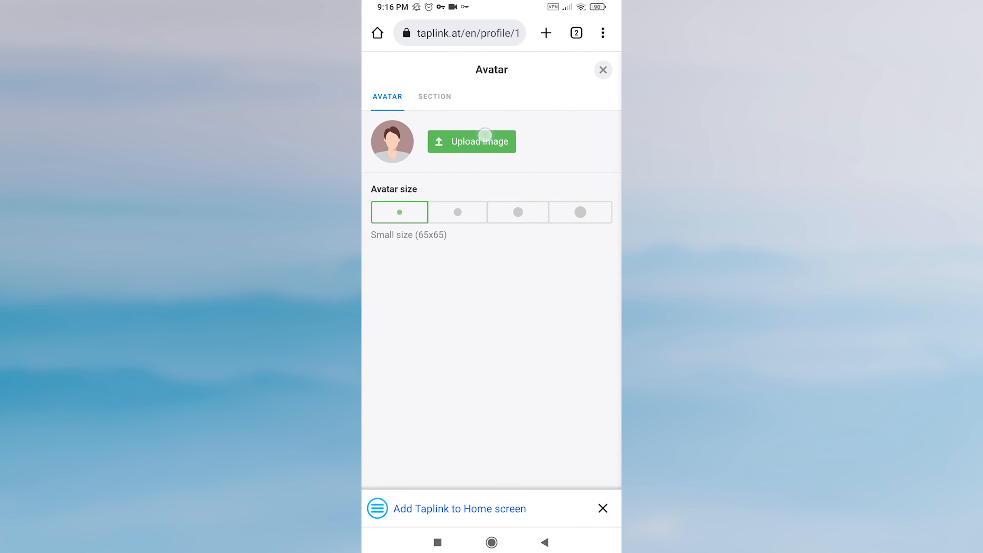
left_click(471, 142)
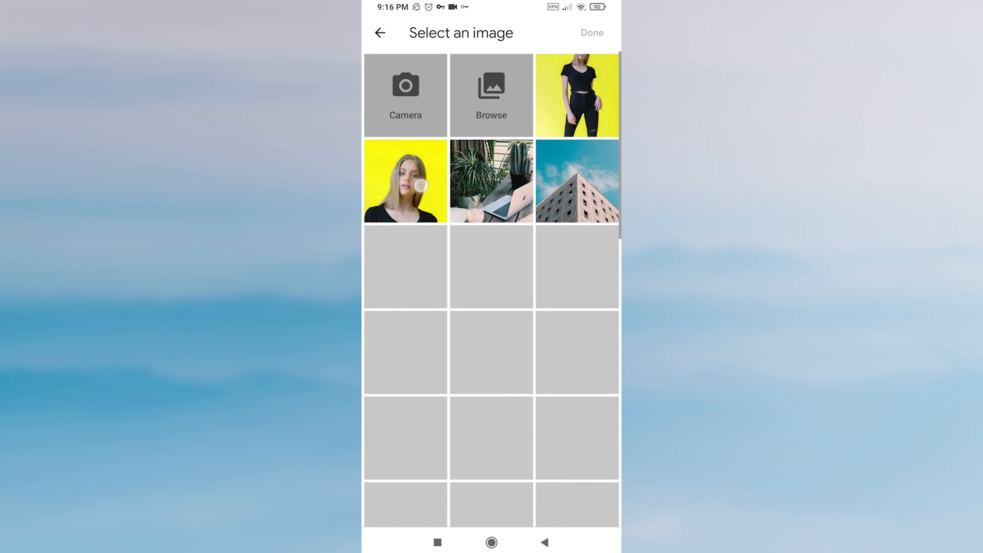
left_click(380, 32)
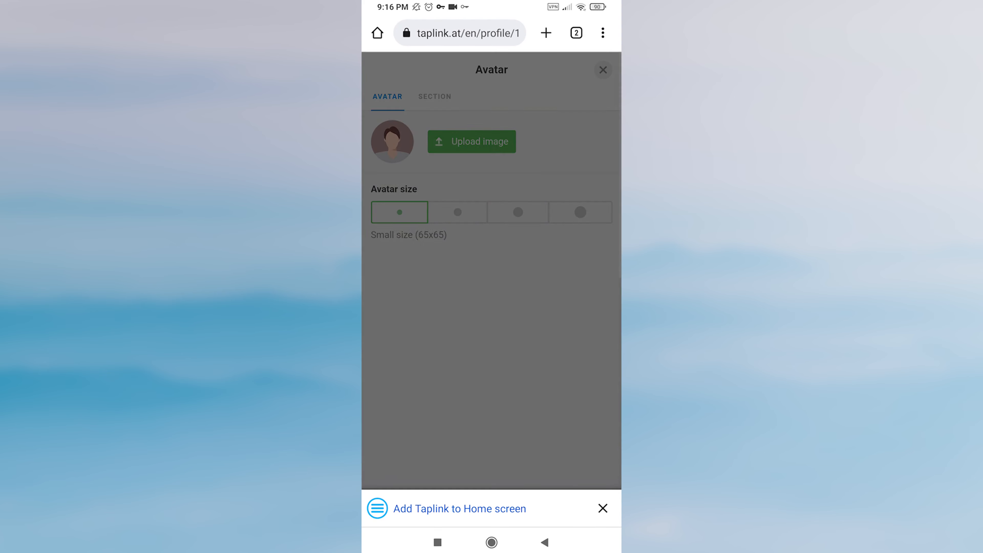
left_click(471, 142)
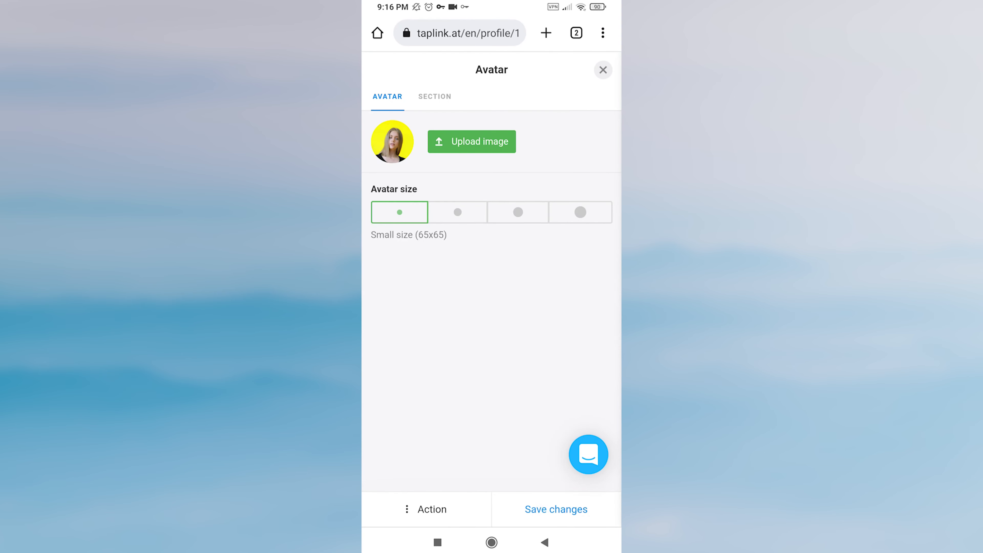
left_click(602, 70)
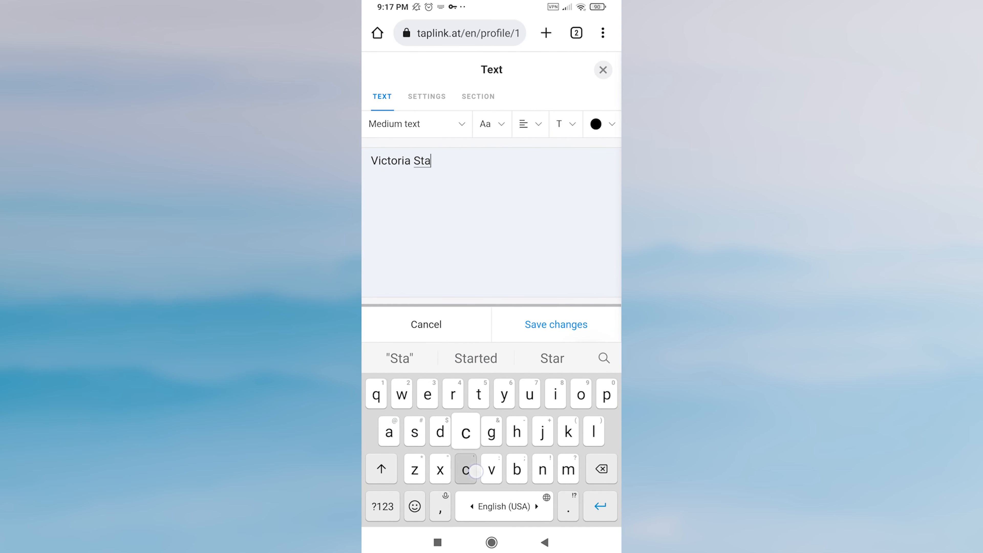
left_click(526, 124)
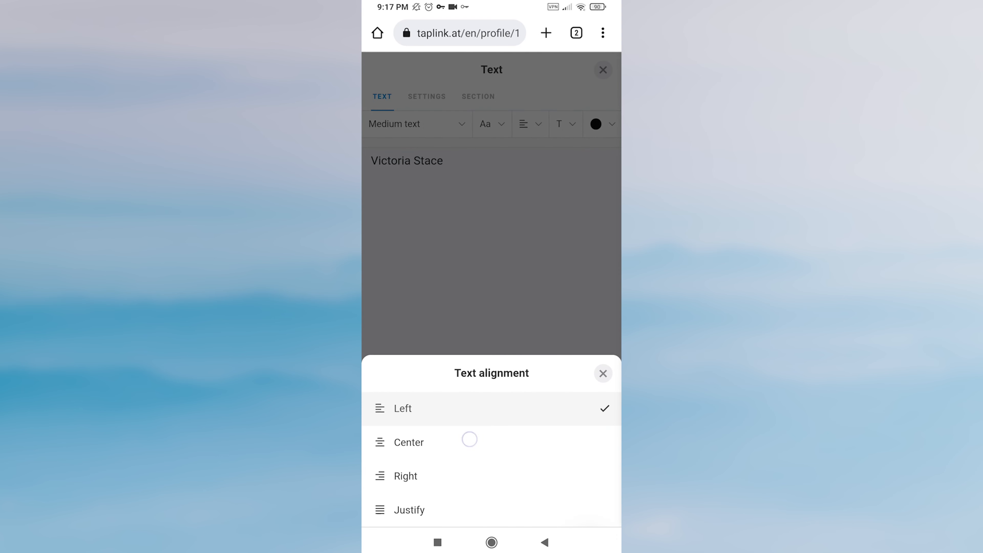
left_click(416, 123)
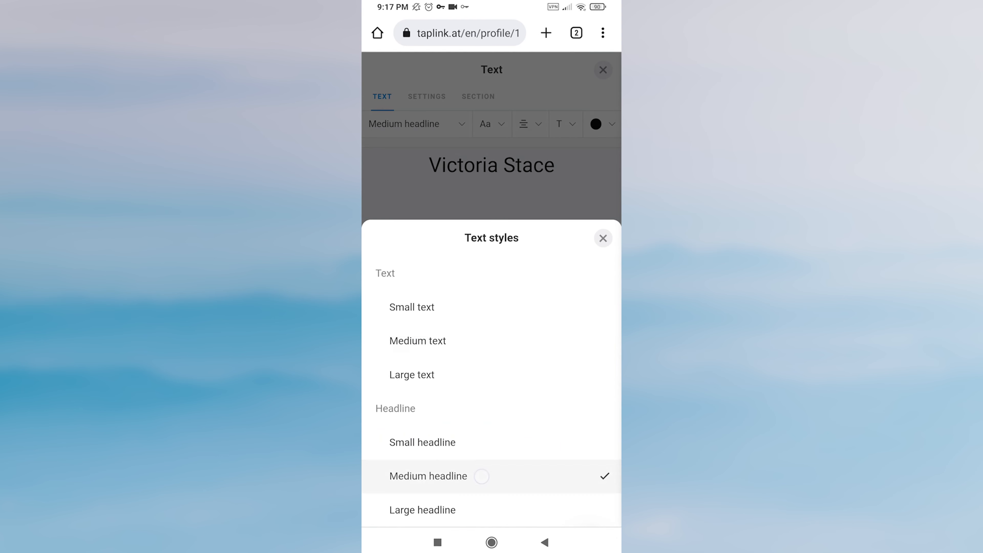
left_click(602, 238)
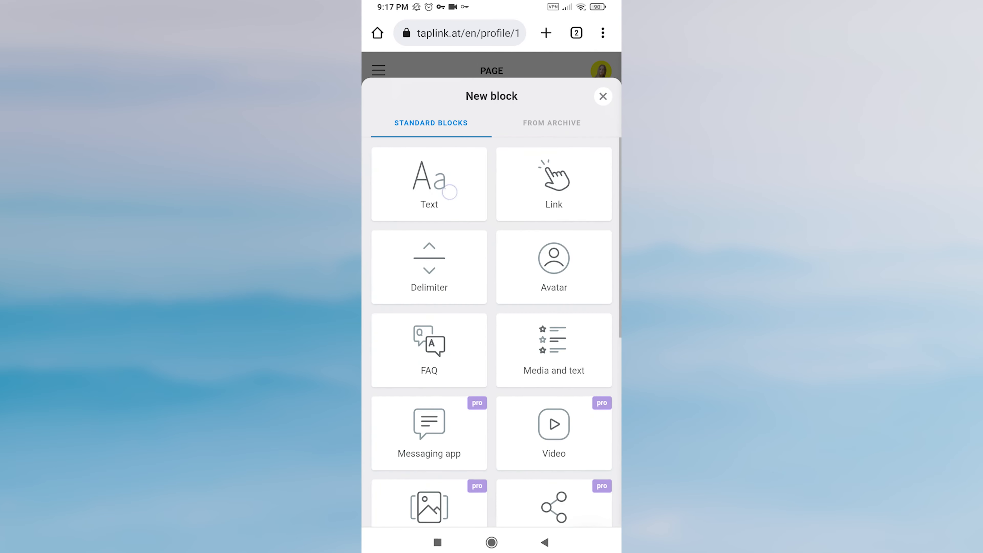
Step: Add a centred 'Personal trainer' text block beneath the name and save it
left_click(428, 184)
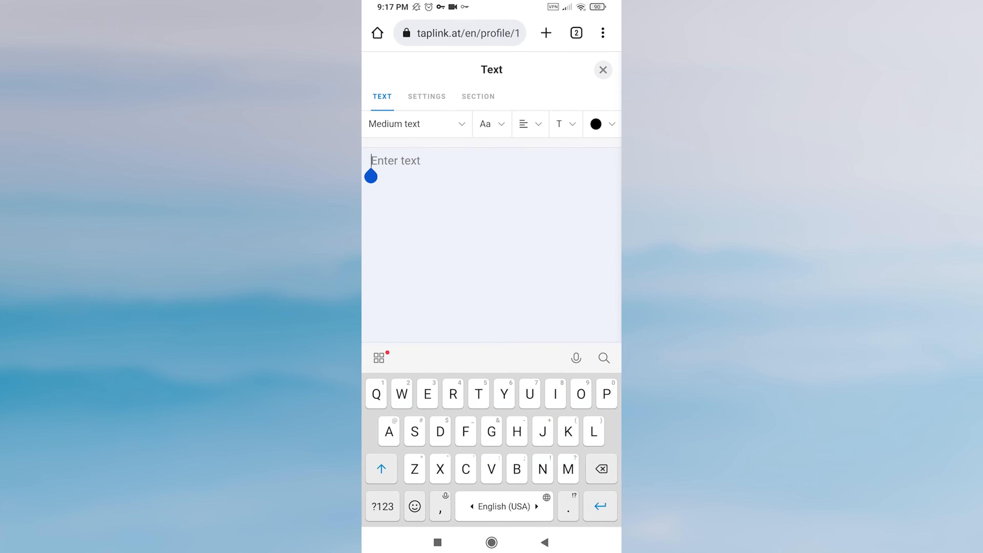
type("Personal trainer")
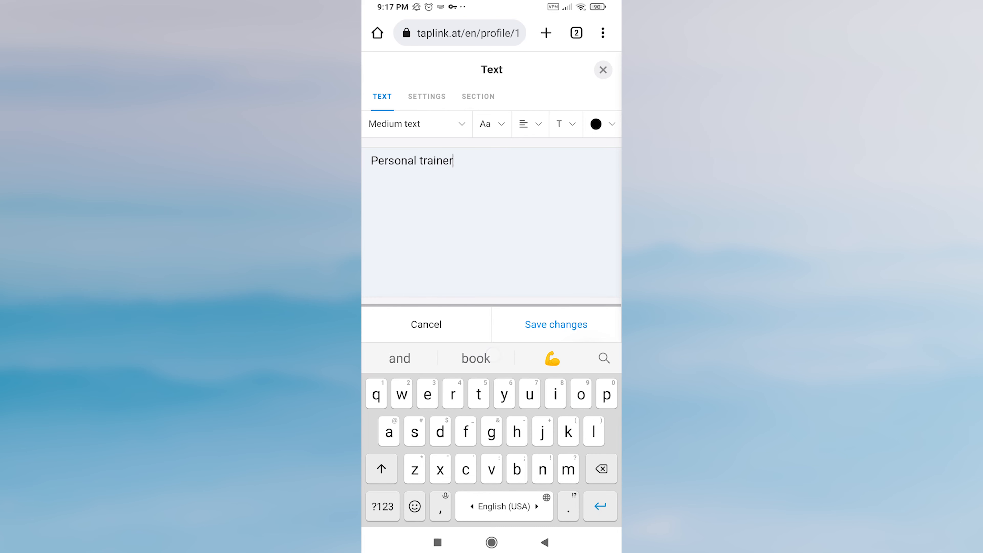
left_click(525, 124)
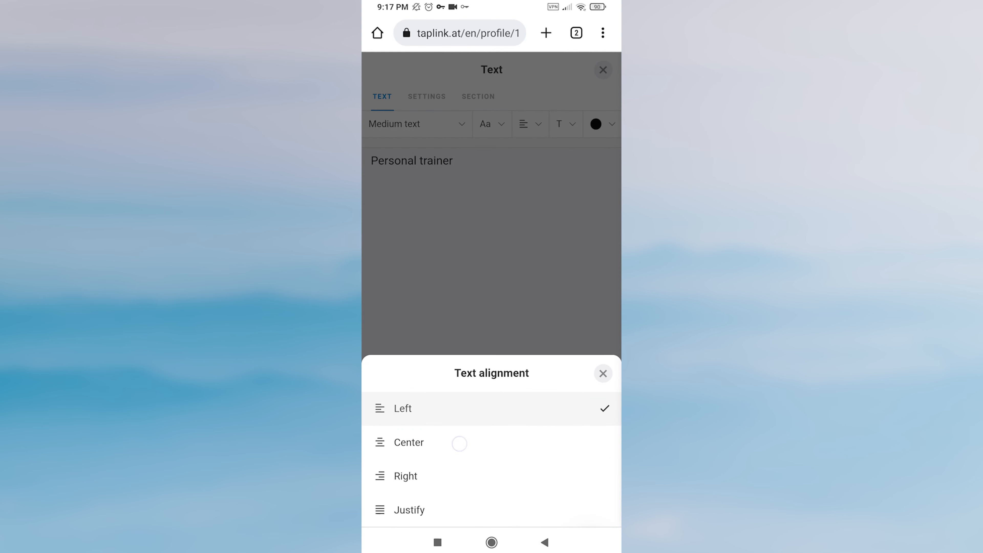
left_click(410, 442)
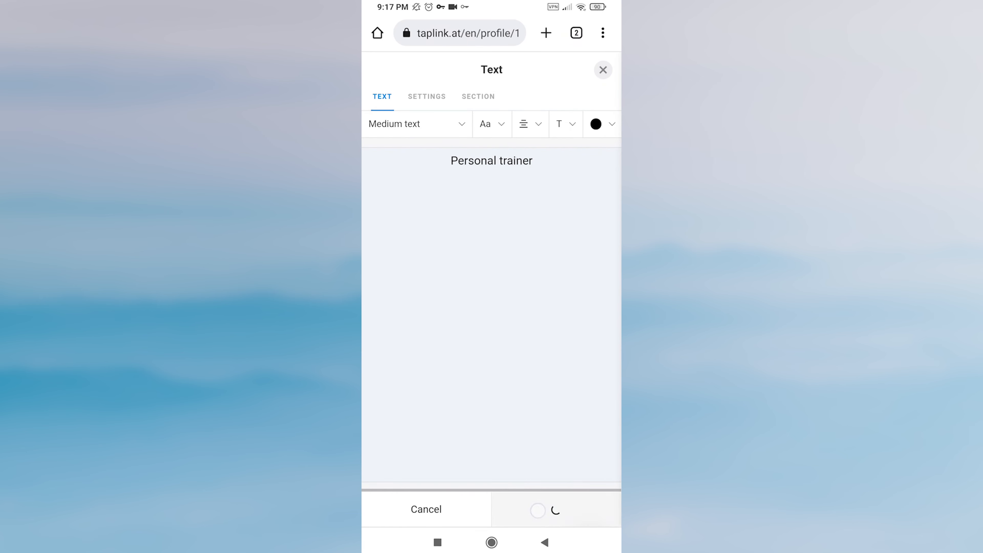
left_click(555, 508)
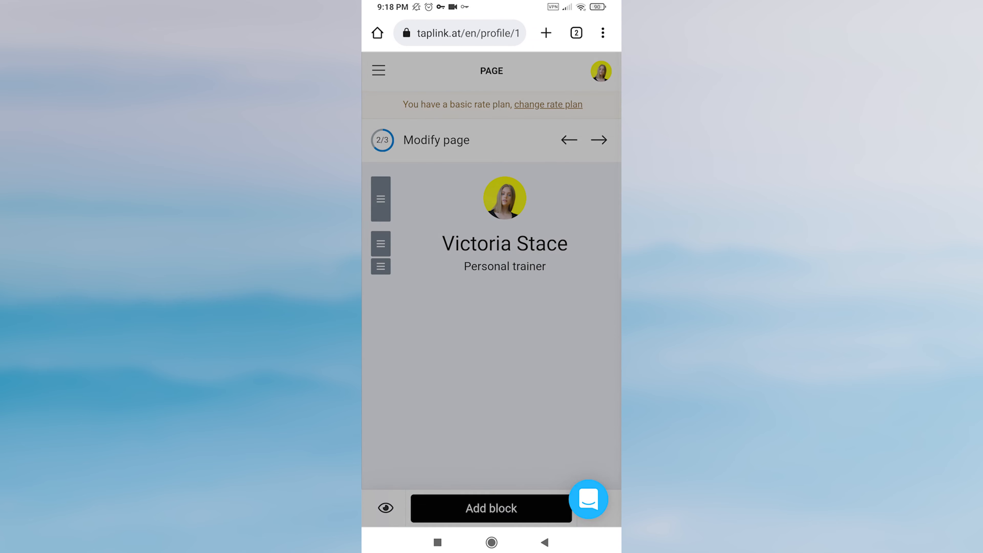
left_click(491, 508)
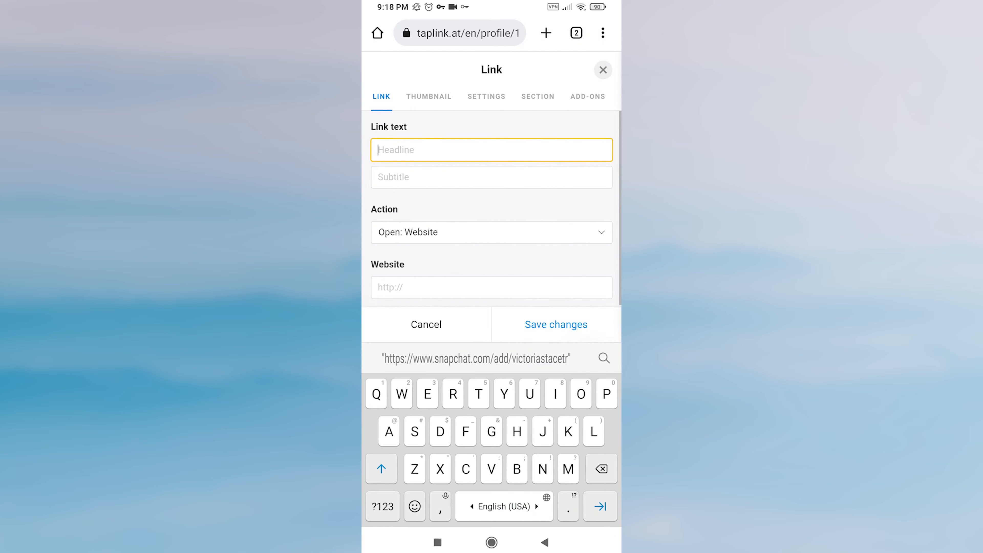
type("Snapchat")
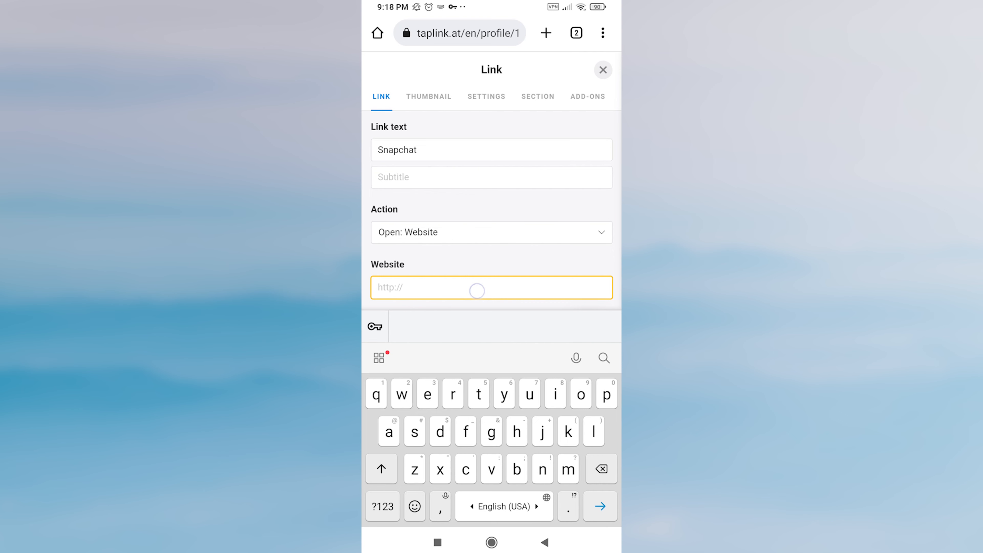
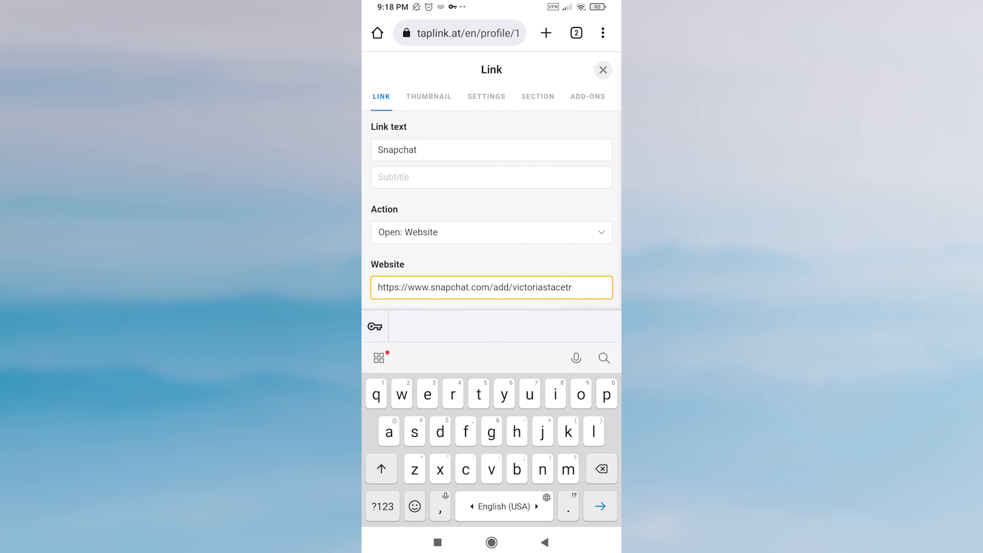
left_click(429, 97)
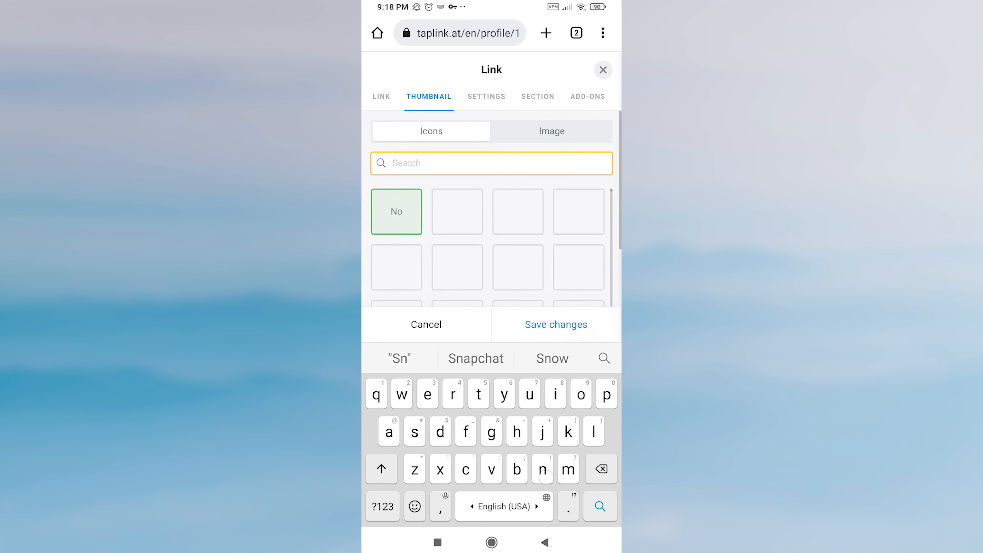
type("Snapcha")
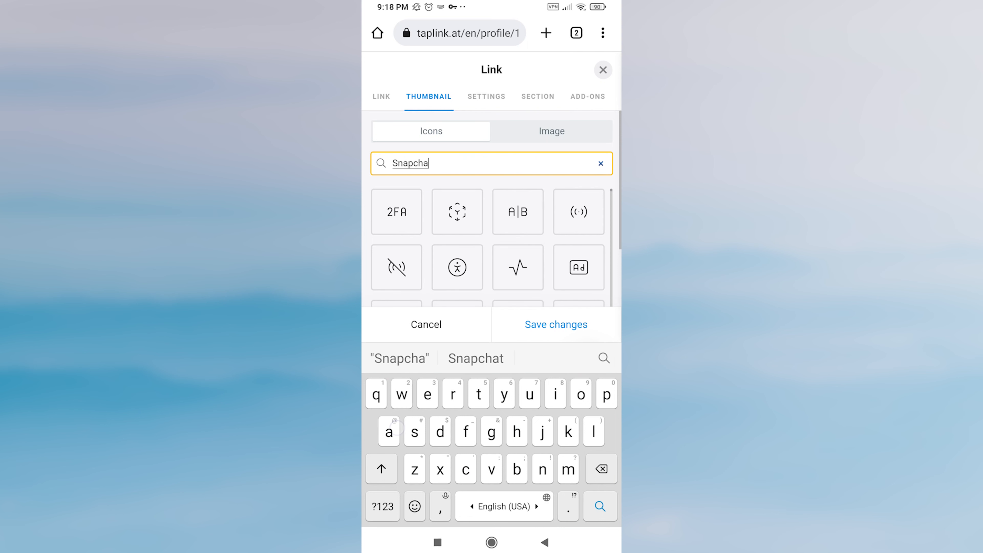
type("t")
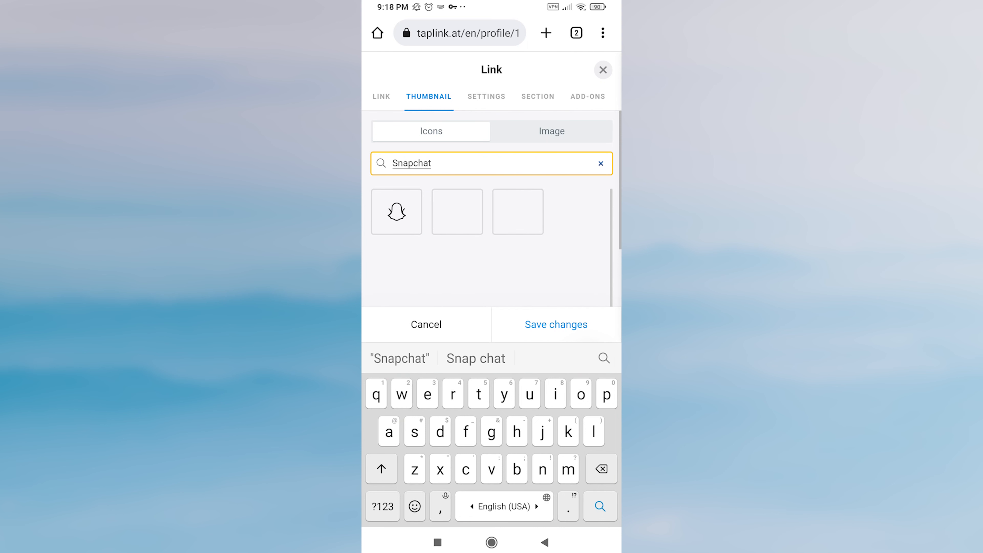
left_click(396, 211)
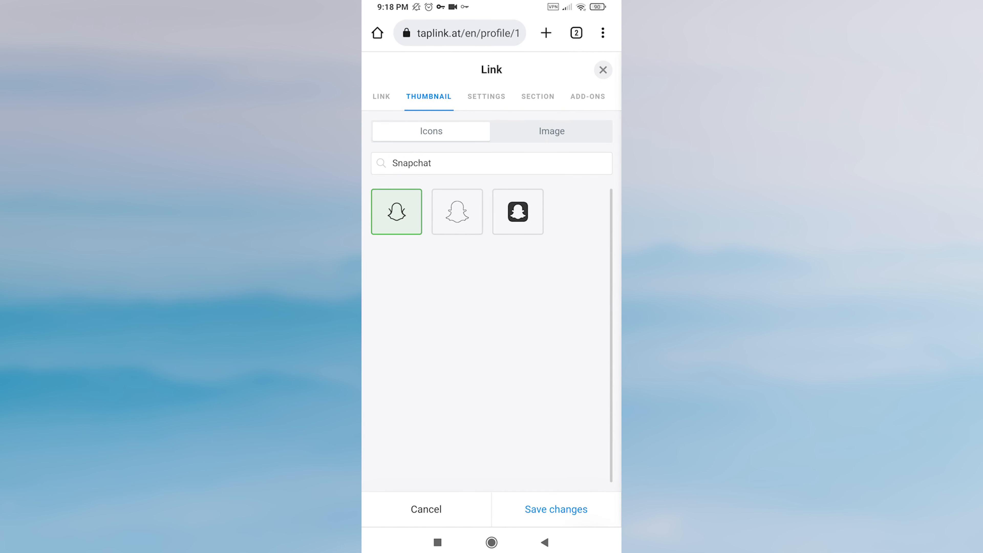
left_click(556, 508)
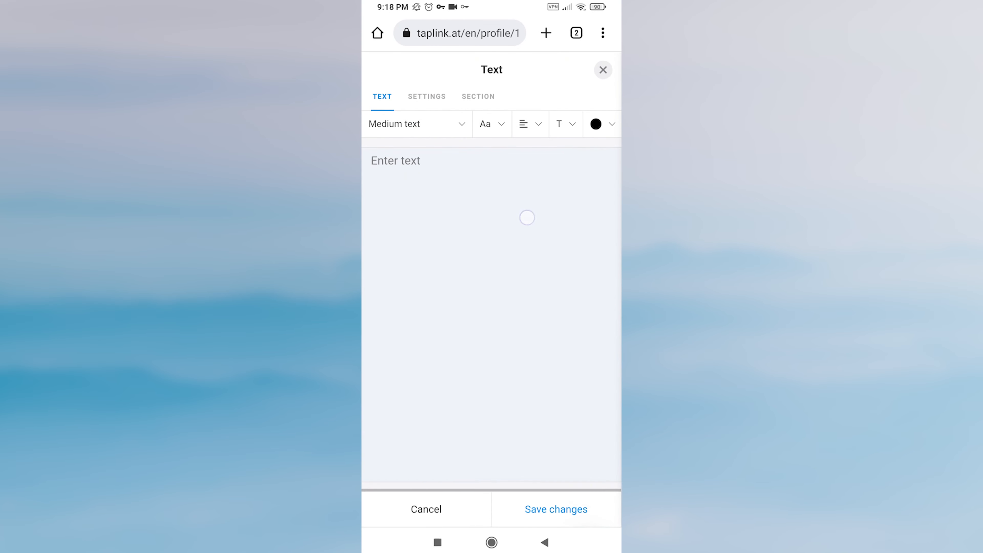
Step: Add a centred small headline 'Add me as a friend on Snapchat!' and save it
type("Add me as a friend o")
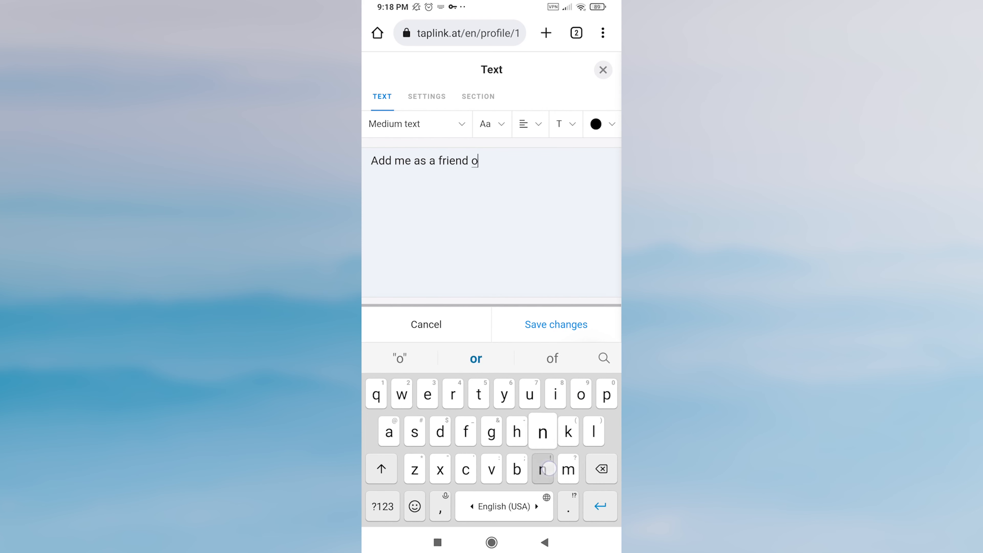
type("n Snapchat")
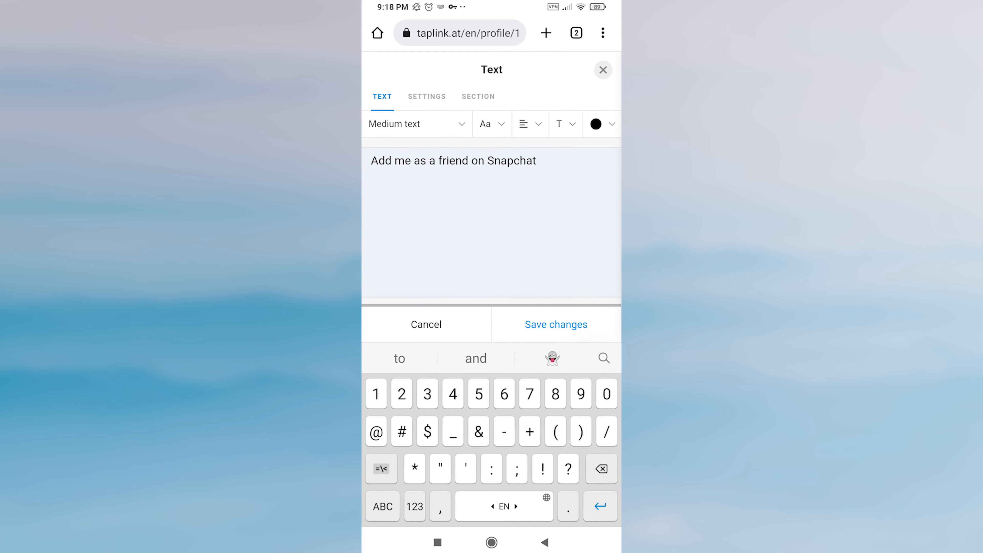
left_click(526, 124)
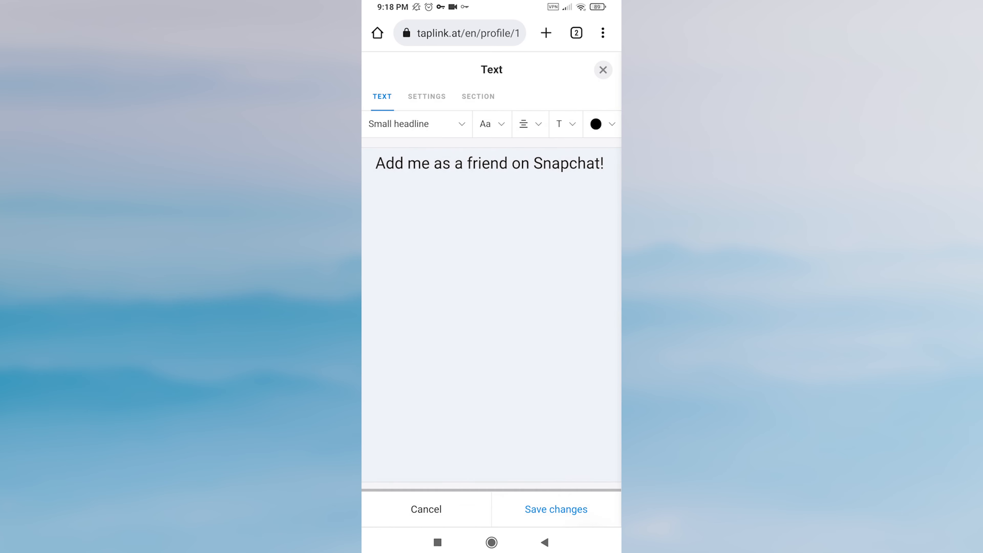
left_click(555, 508)
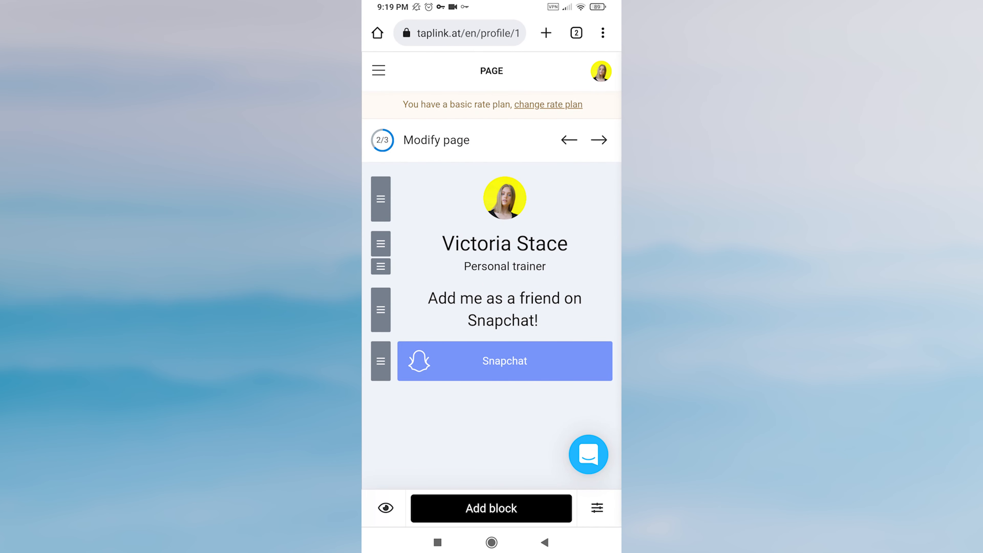
Step: Add a 'Book a workout' link that sends an email, with the plain envelope icon, and save
left_click(490, 508)
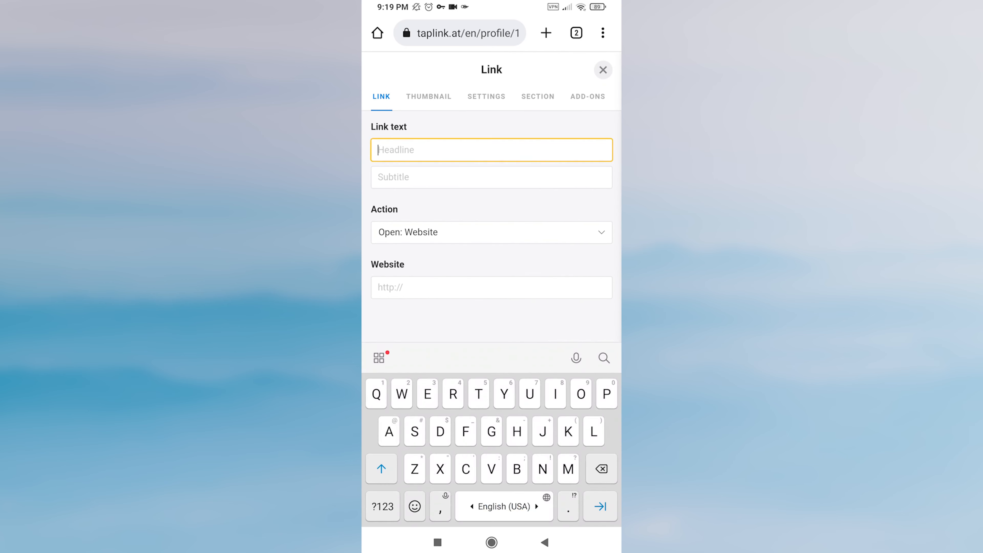
type("Book a workout")
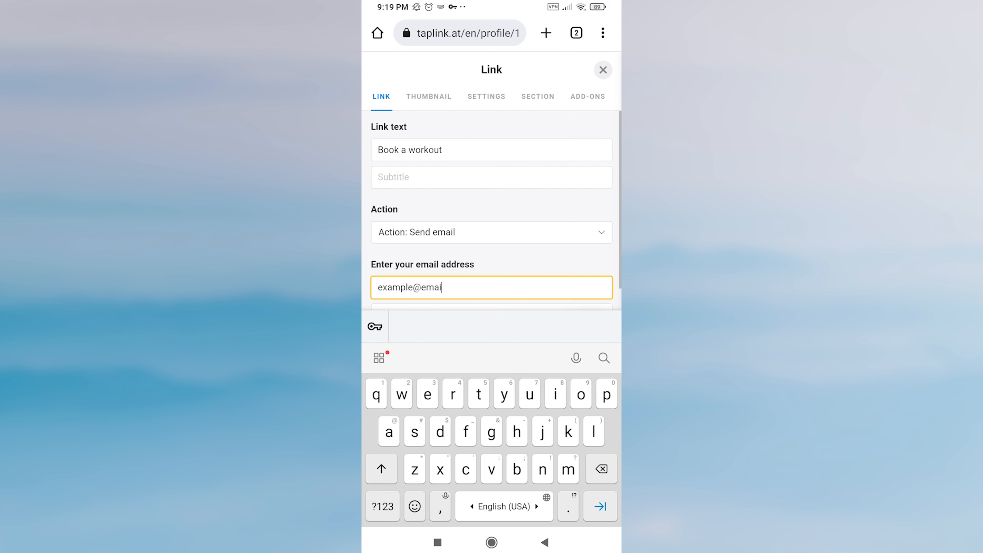
type("l.com")
type("Ma")
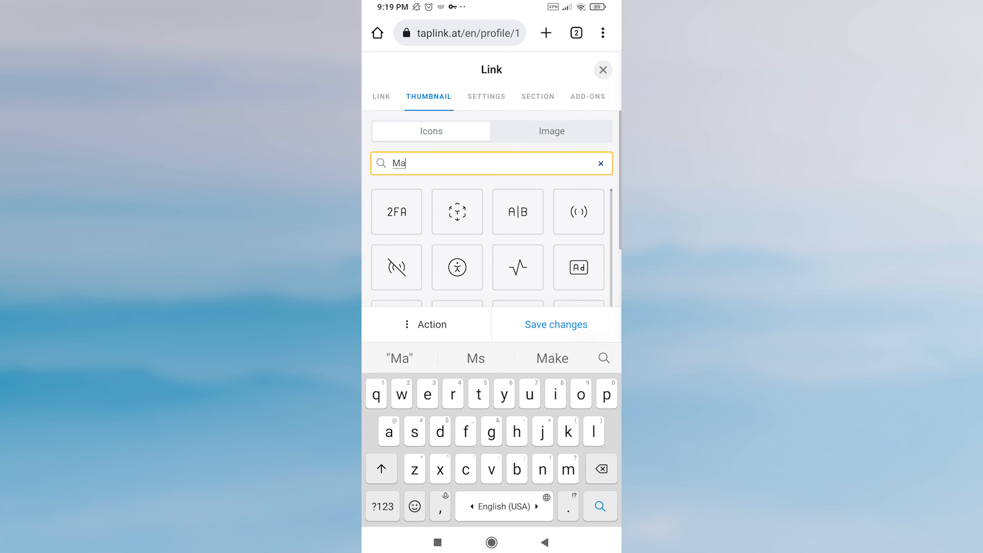
type("il")
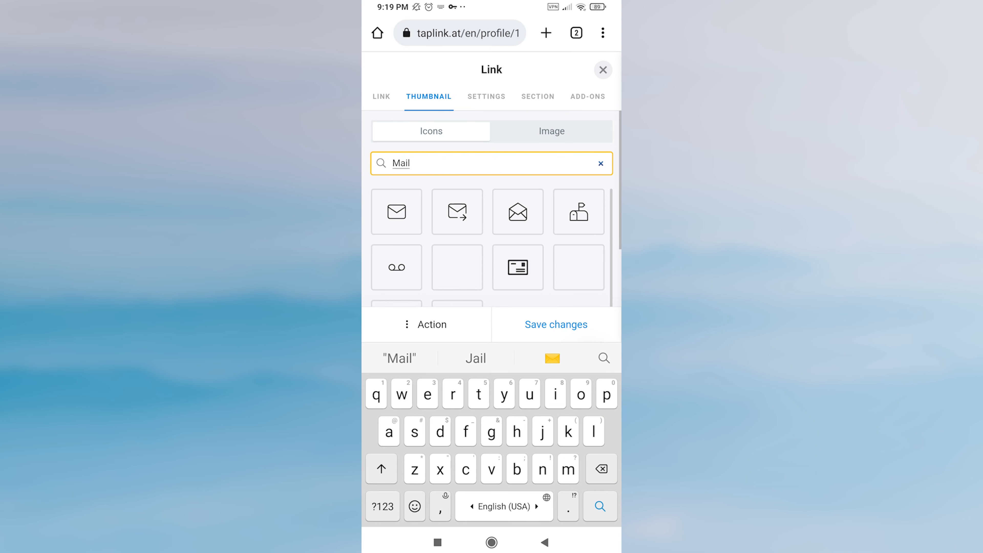
left_click(396, 211)
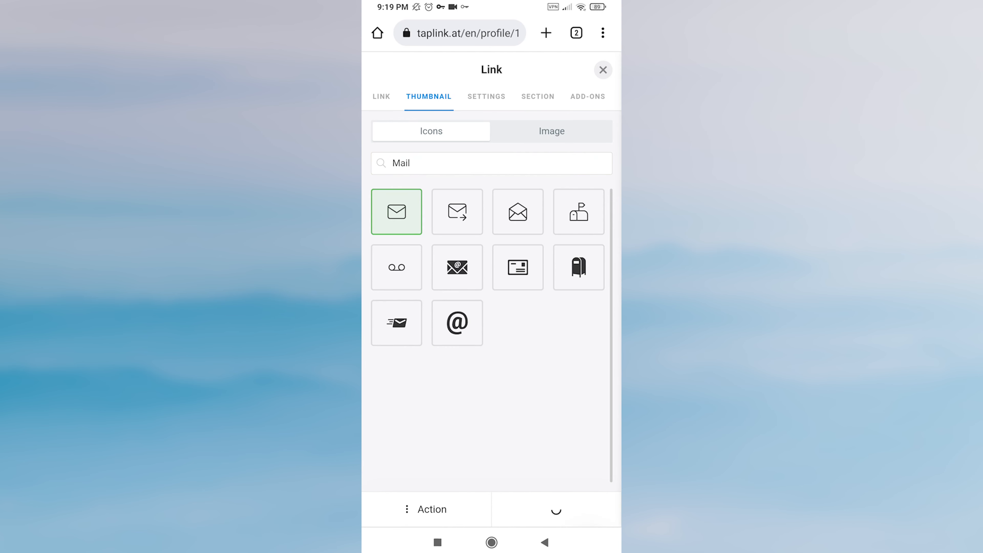
left_click(602, 70)
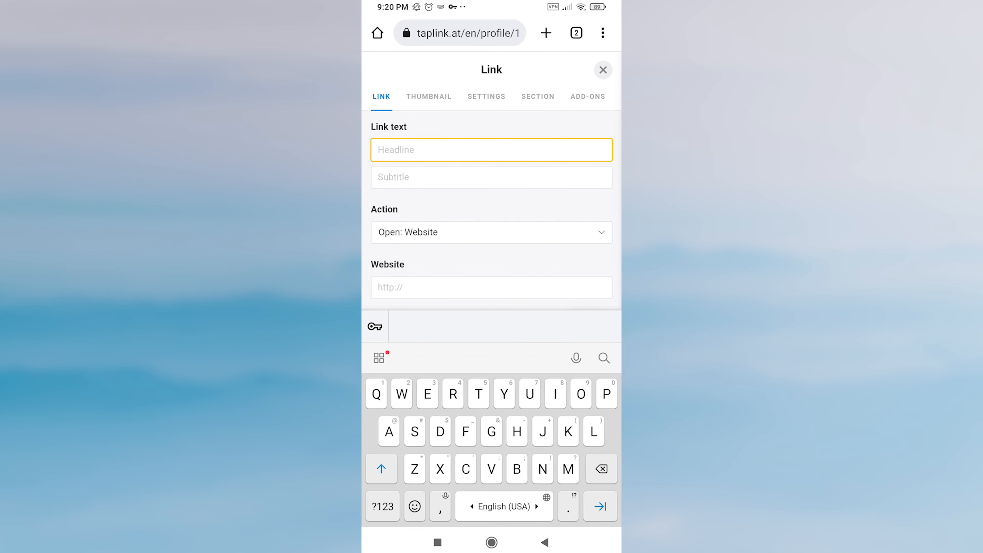
type("Ask a question")
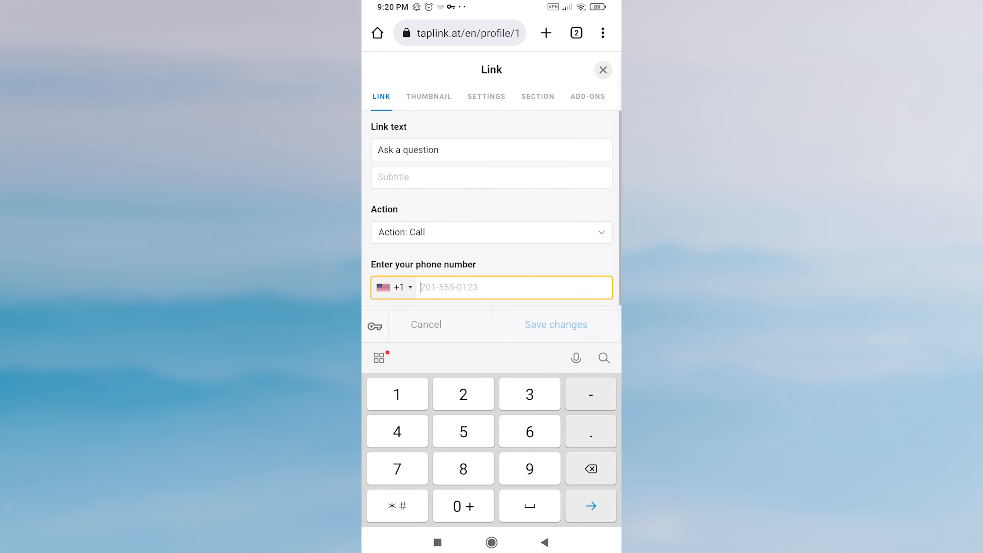
type("201-555")
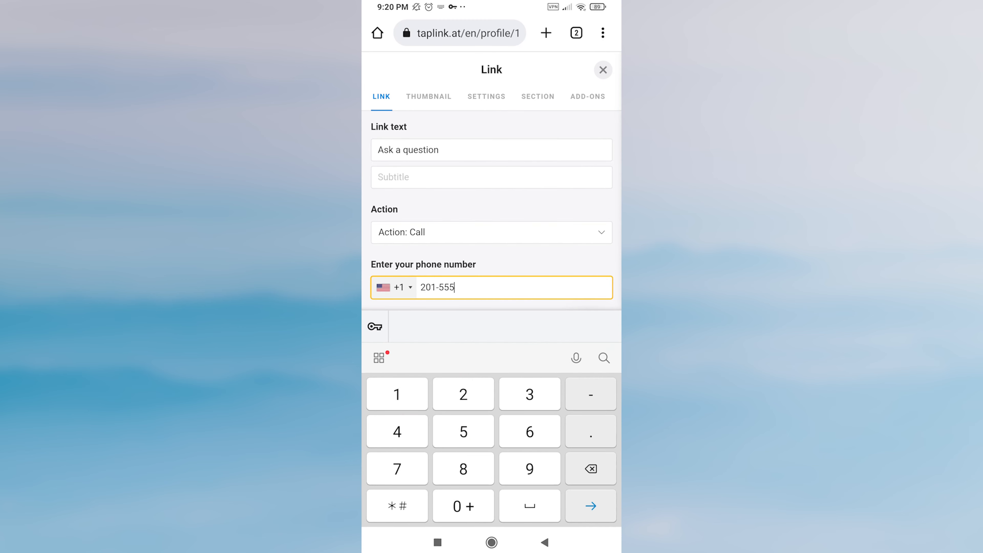
type("-6352")
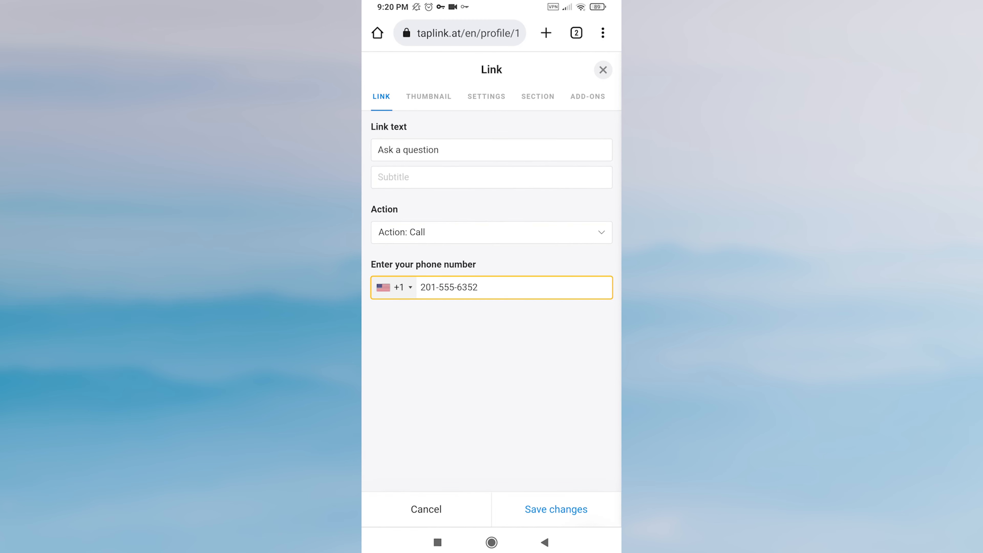
left_click(555, 508)
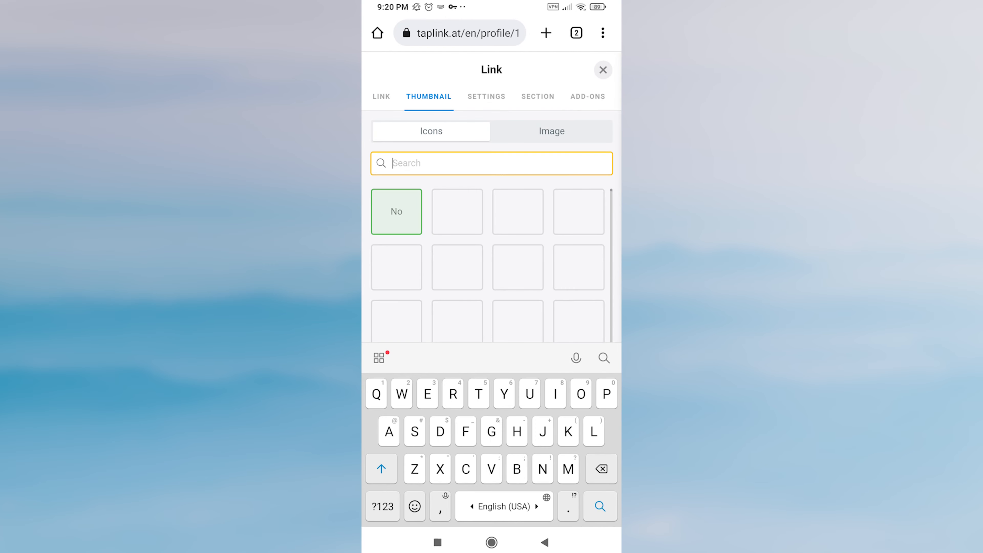
type("Phone")
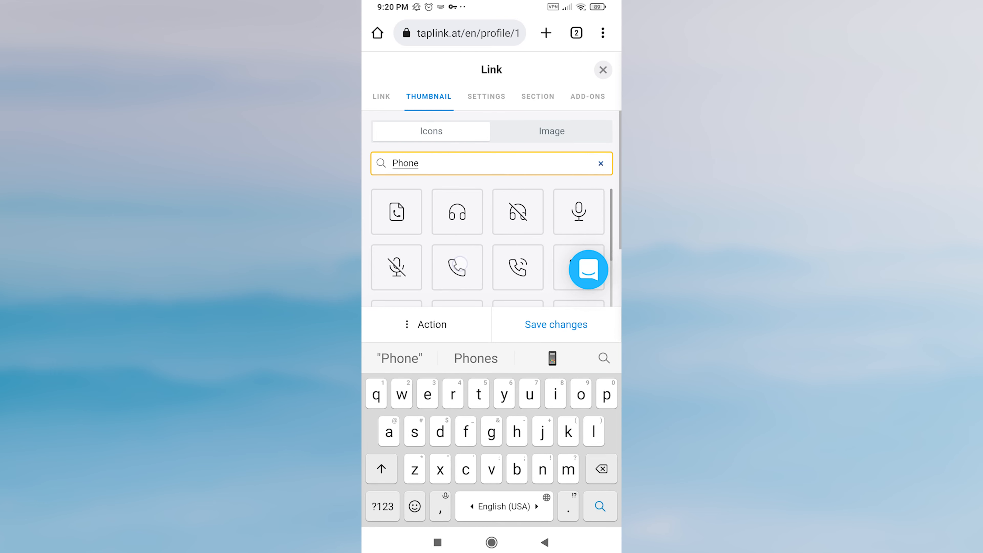
left_click(456, 266)
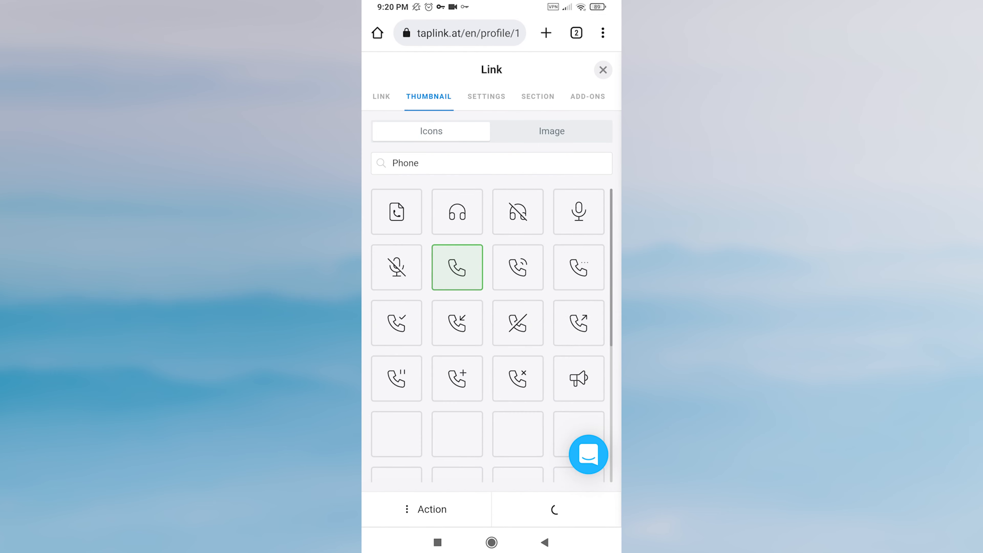
left_click(602, 69)
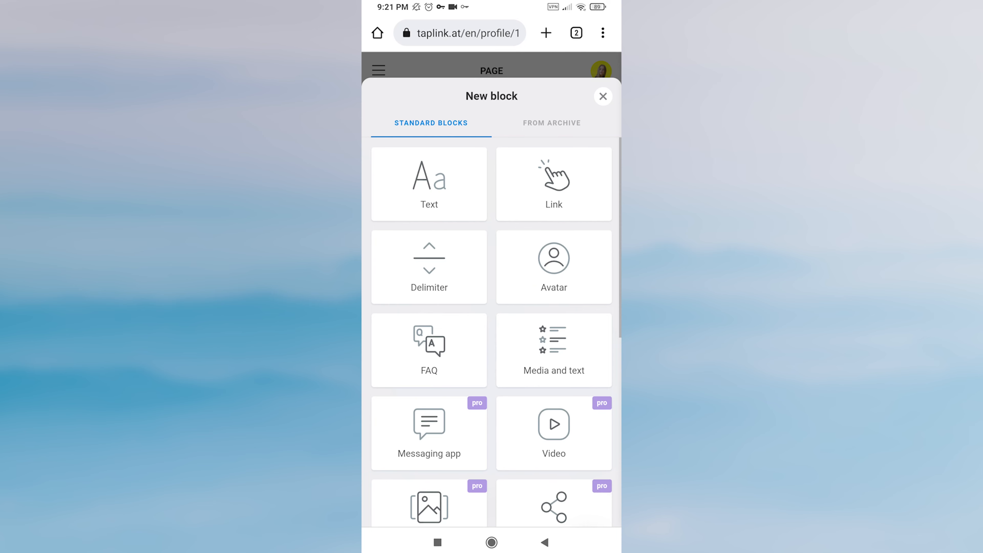
Step: Add a 'TikTok' link button with the TikTok icon thumbnail and save it
left_click(553, 183)
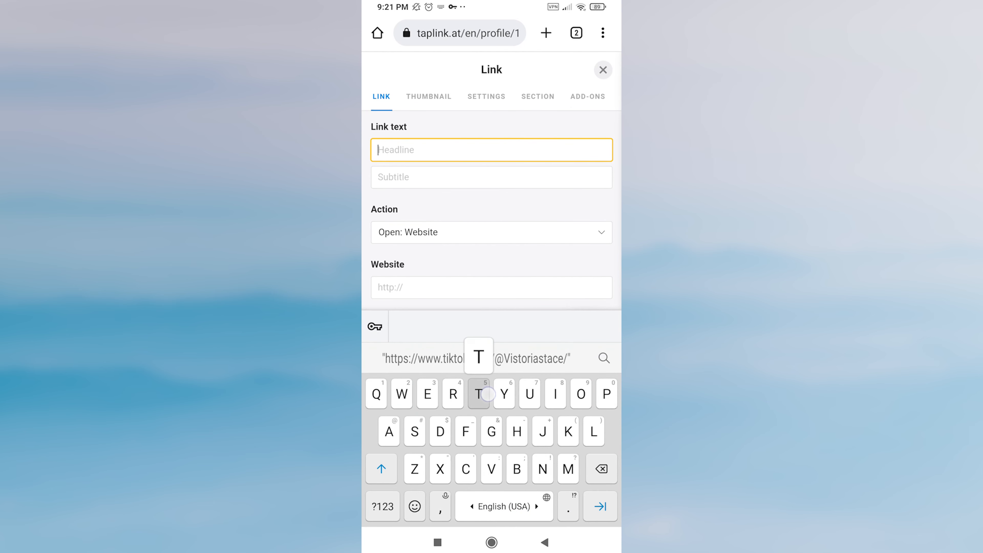
type("TikTok")
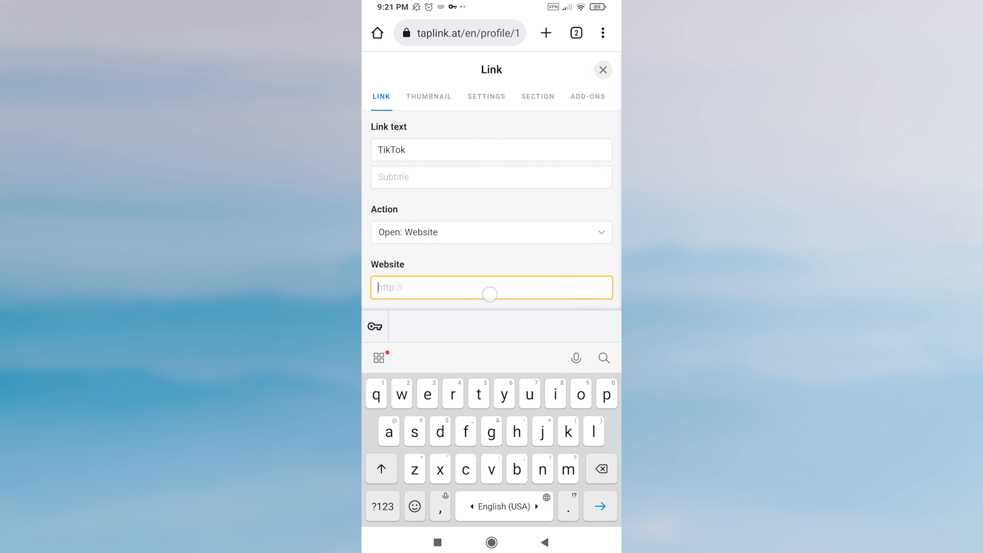
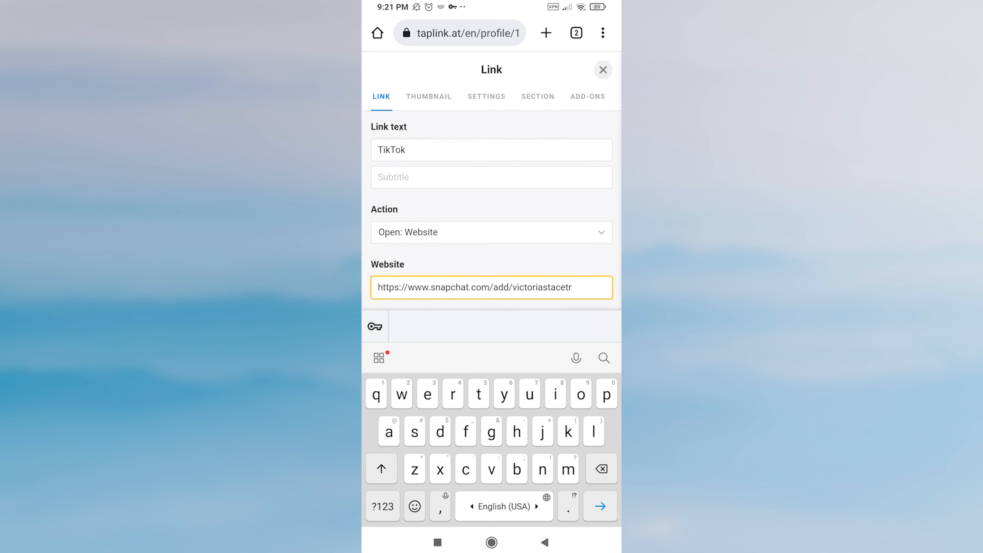
left_click(429, 97)
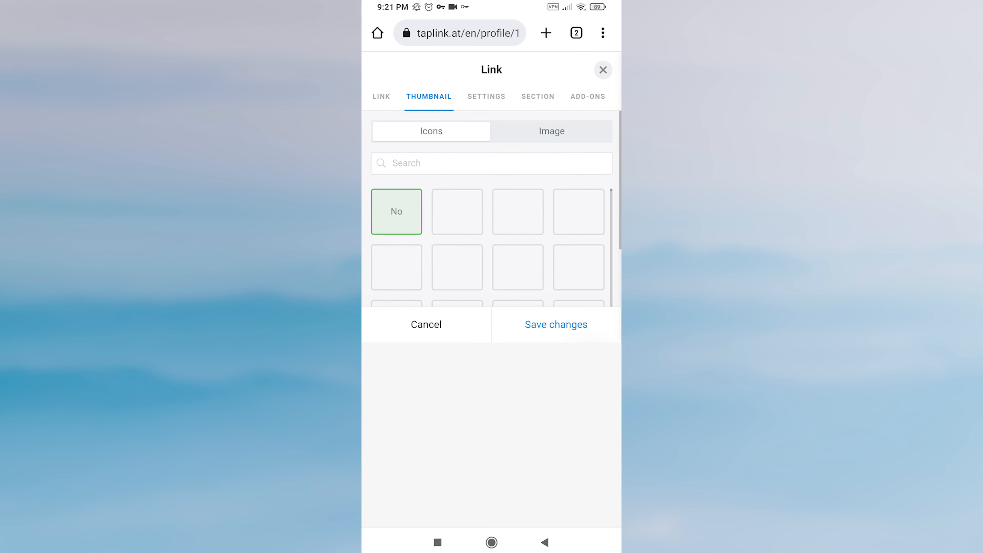
type("Tikt")
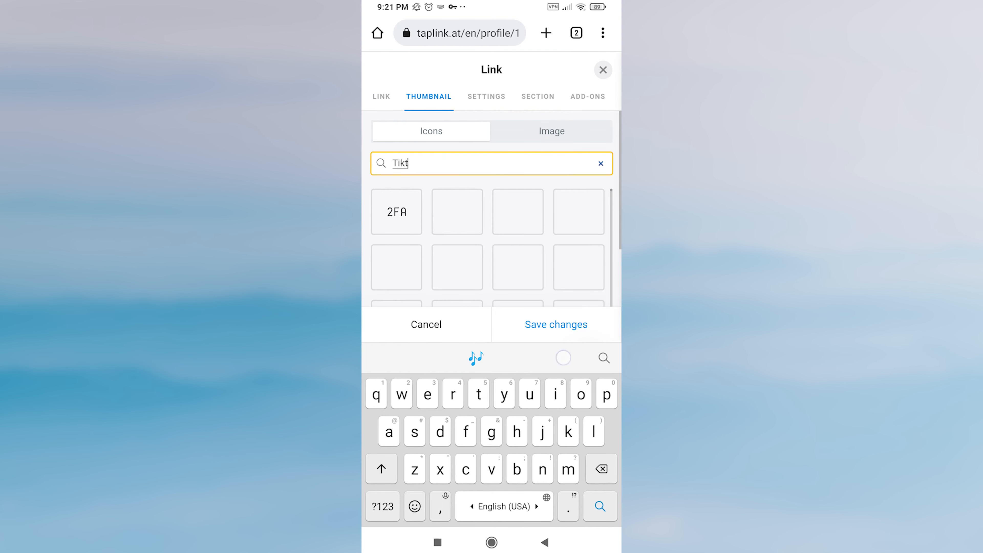
type("ok")
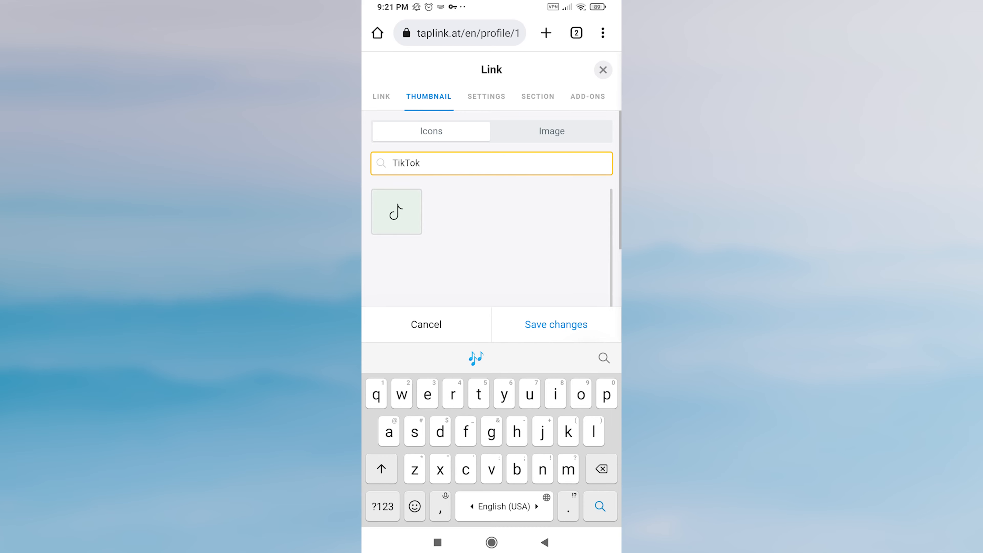
left_click(396, 212)
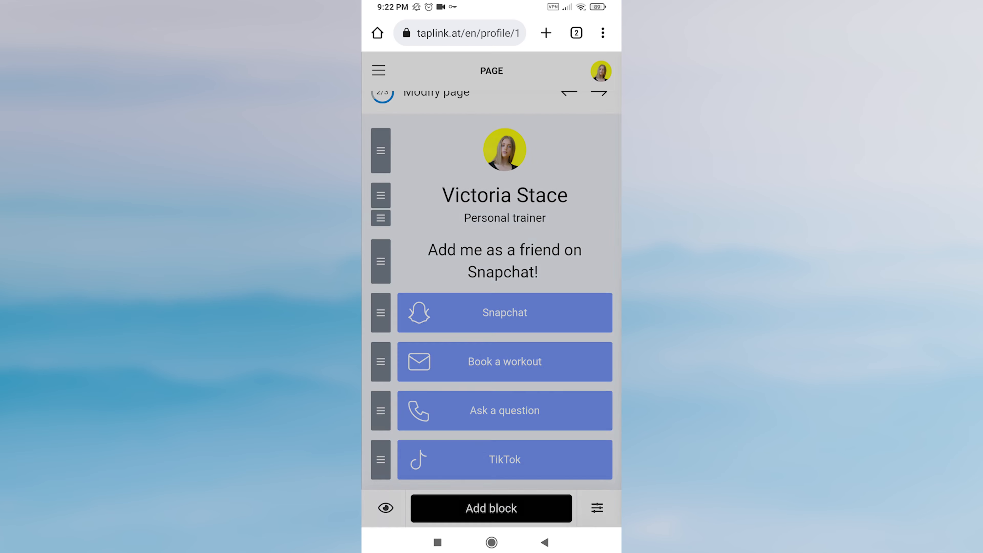
left_click(490, 508)
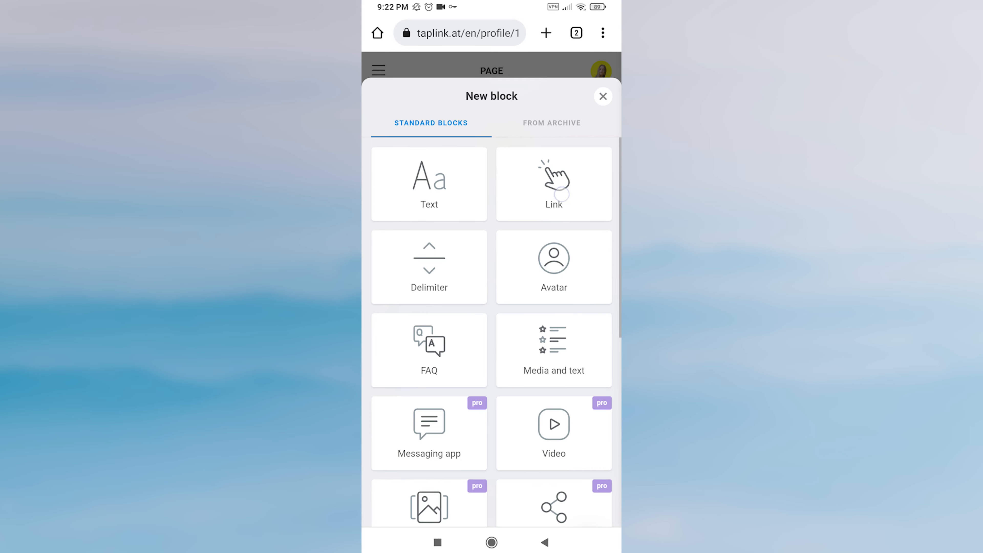
Step: Add a 'Facebook' link button with the outlined Facebook icon and save it
left_click(553, 184)
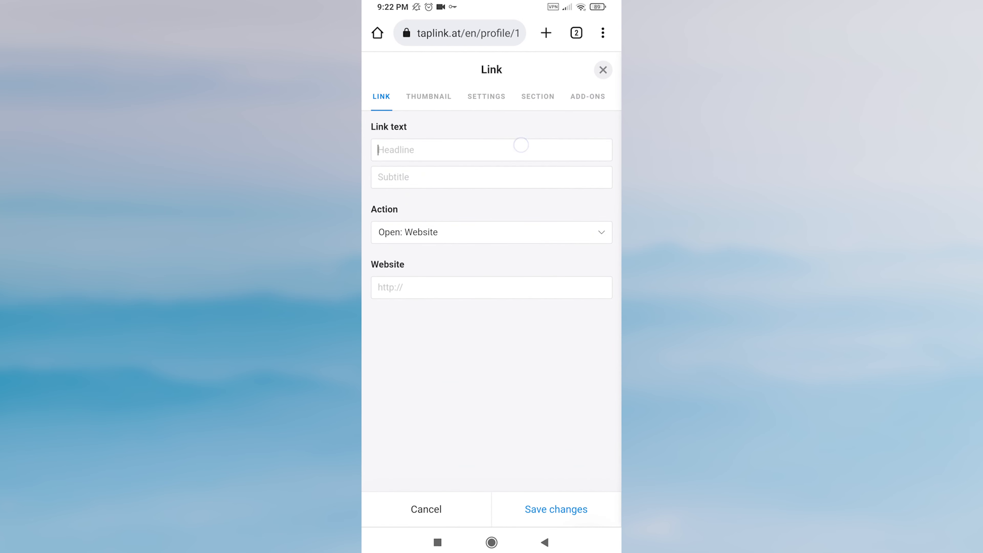
type("Fac")
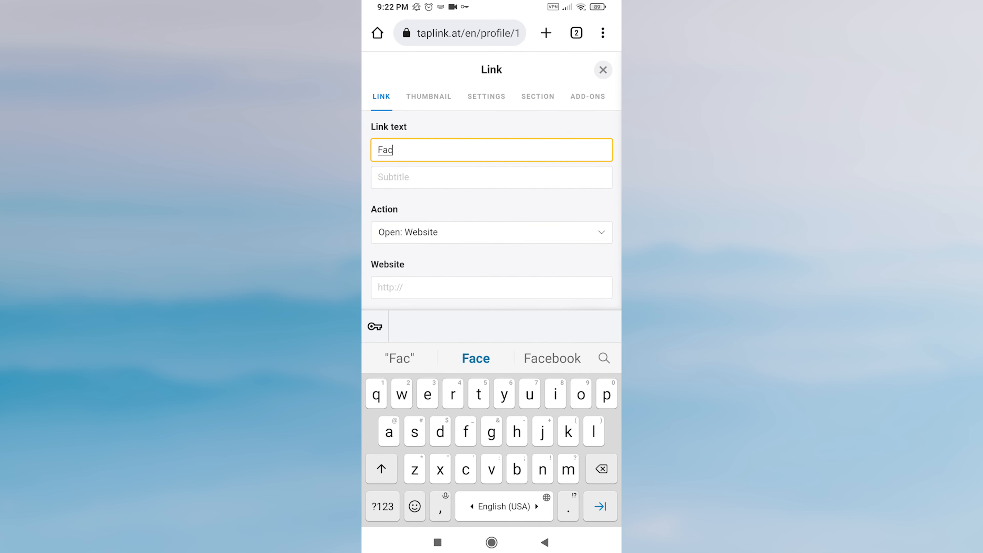
left_click(551, 358)
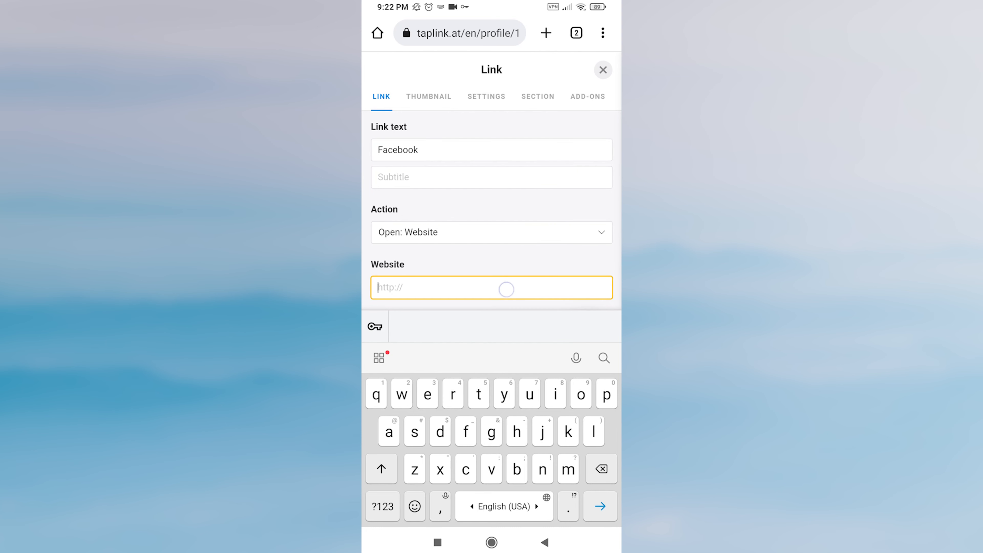
type("Fa")
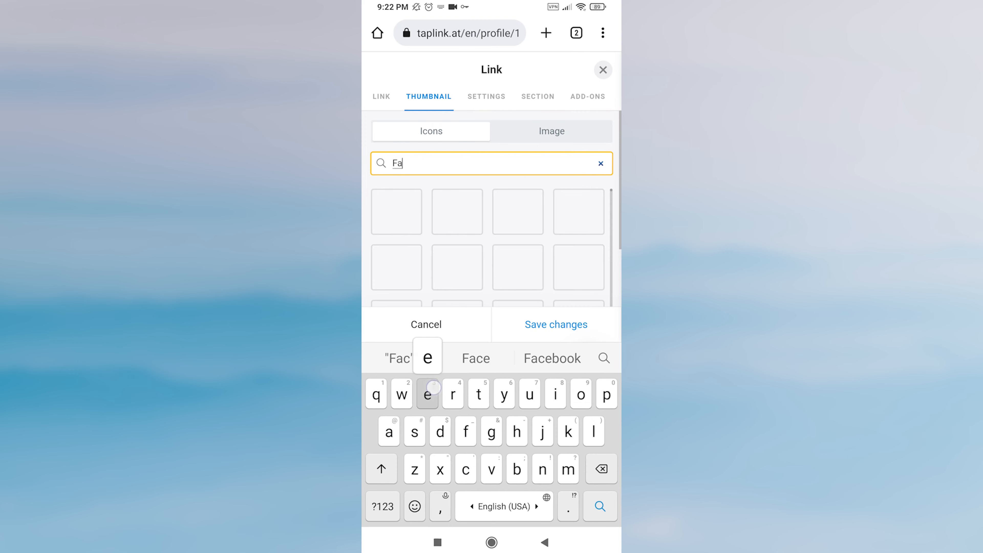
left_click(552, 358)
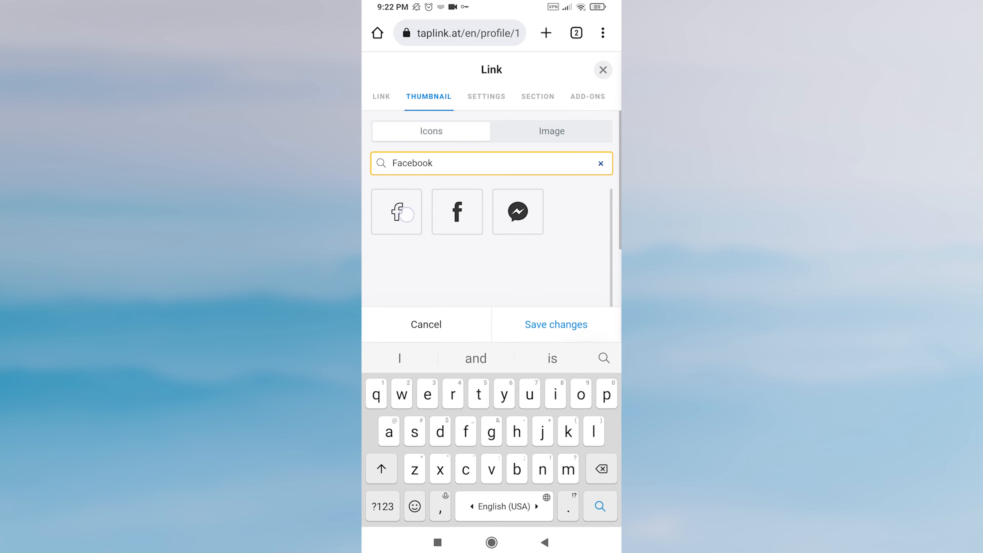
left_click(397, 211)
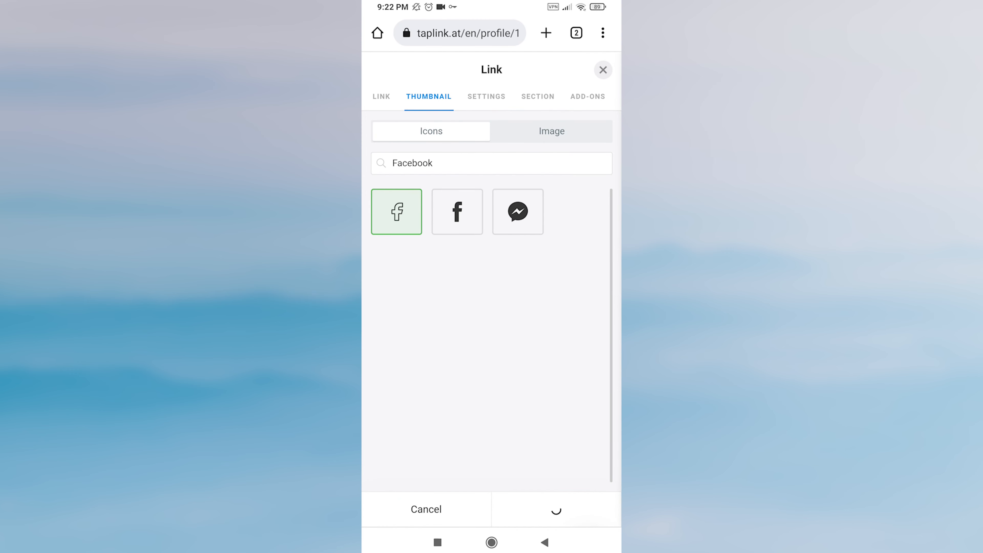
left_click(554, 509)
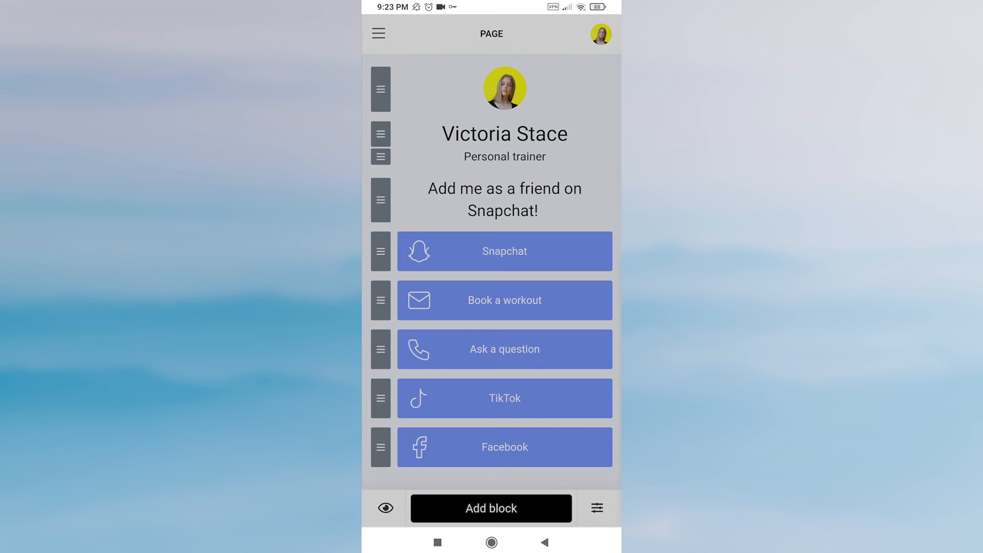
left_click(491, 508)
type("Let's get")
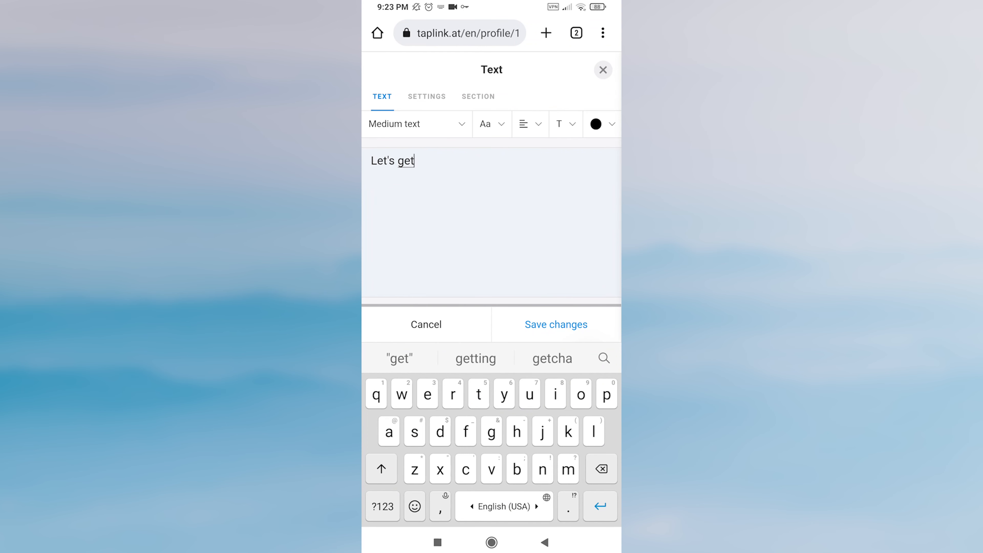
Step: Finish the 'Let's get in touch' text block, centre it and give it a headline style
type("in touch")
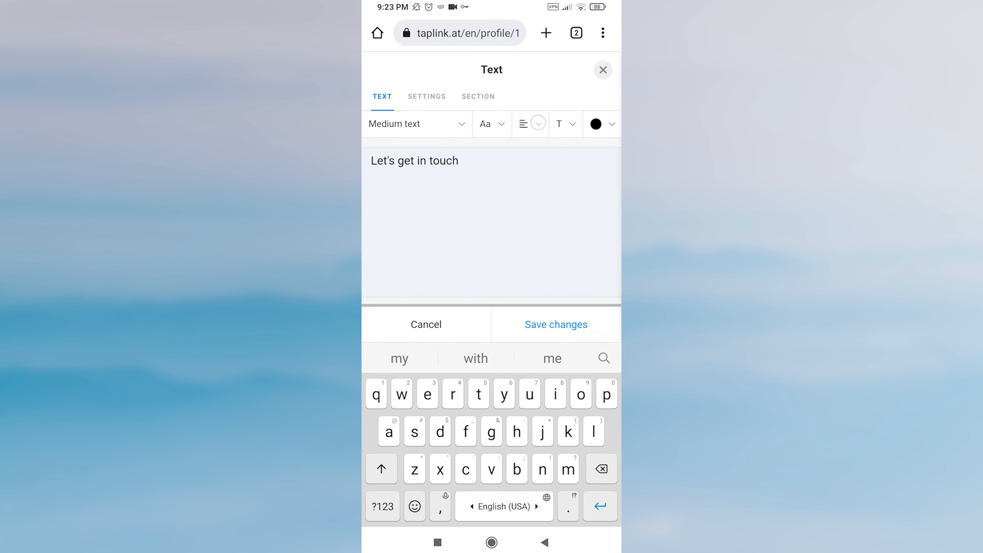
left_click(416, 123)
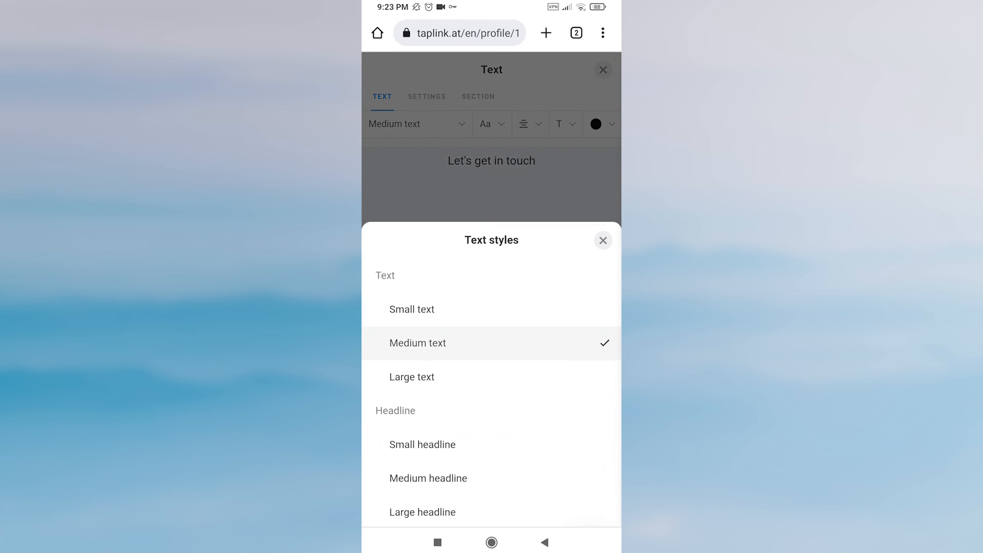
left_click(428, 478)
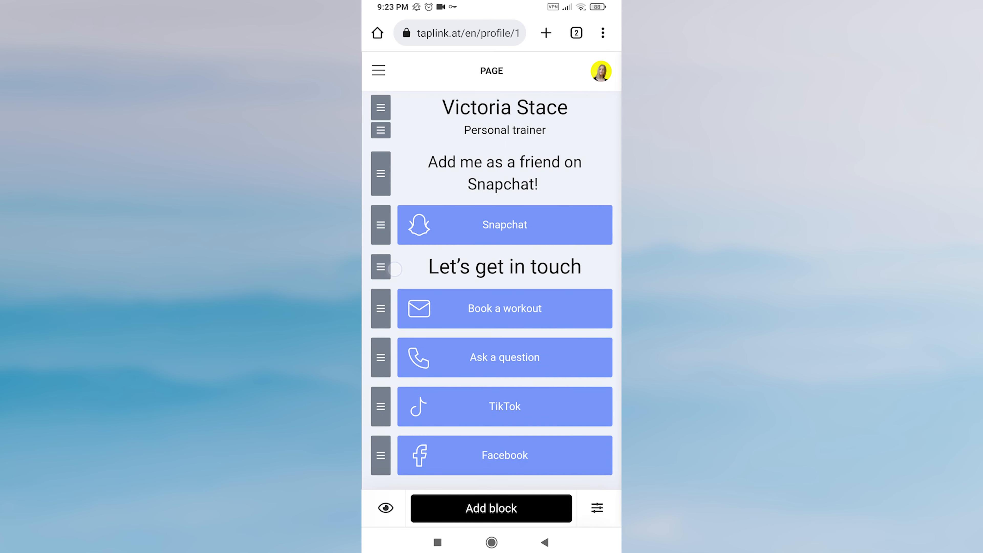
Step: Add a centred headline 'Follow me on other socials!' above the TikTok and Facebook links
left_click(491, 508)
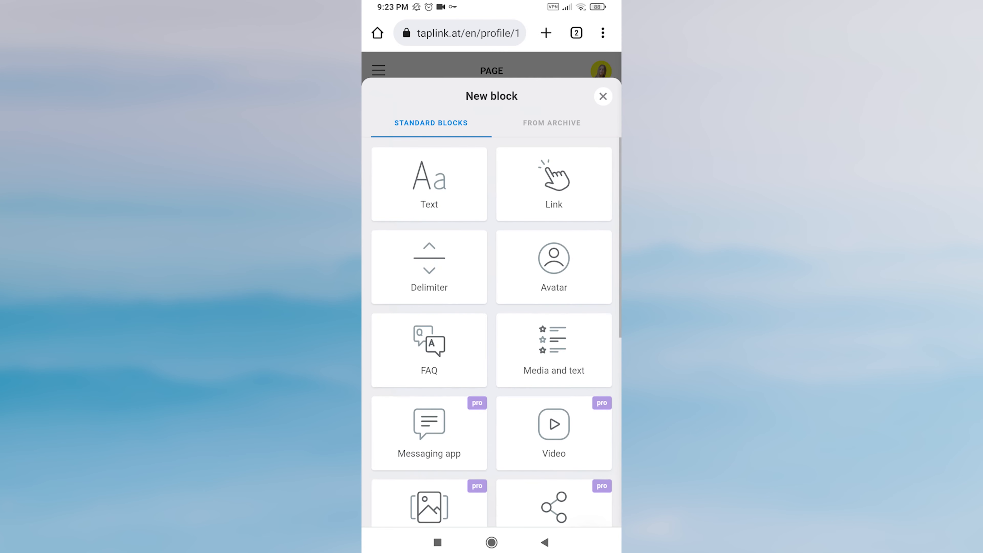
left_click(429, 184)
type("Fo")
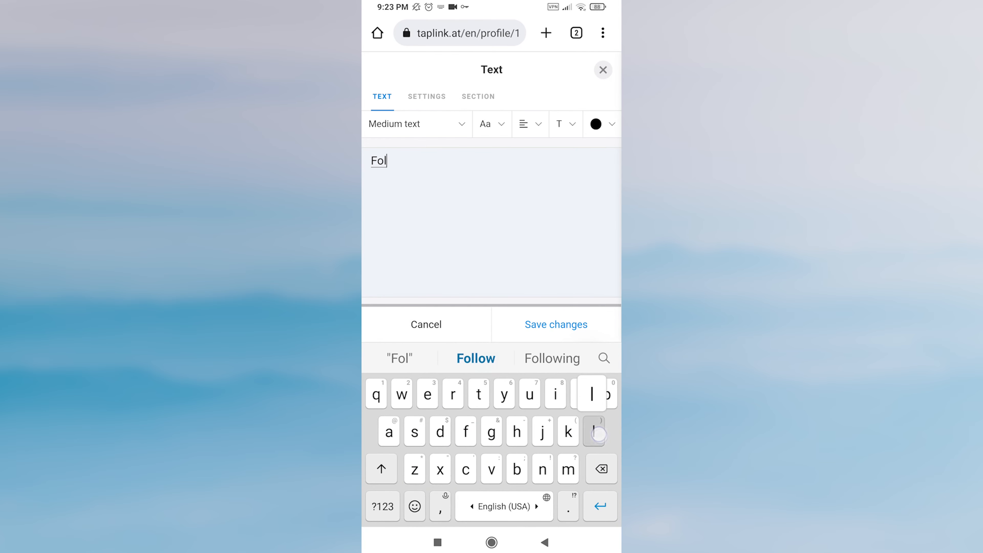
type("low me on other socials!")
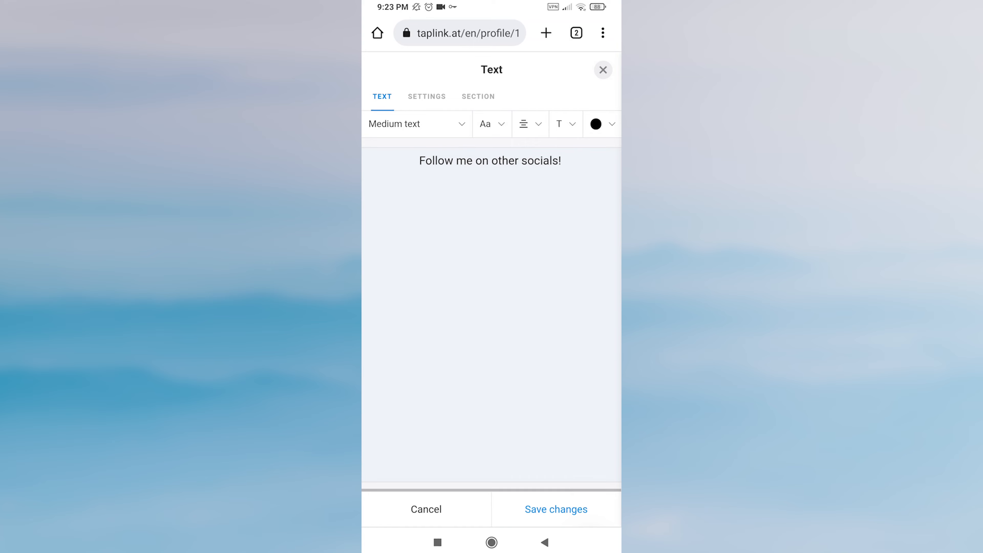
left_click(413, 124)
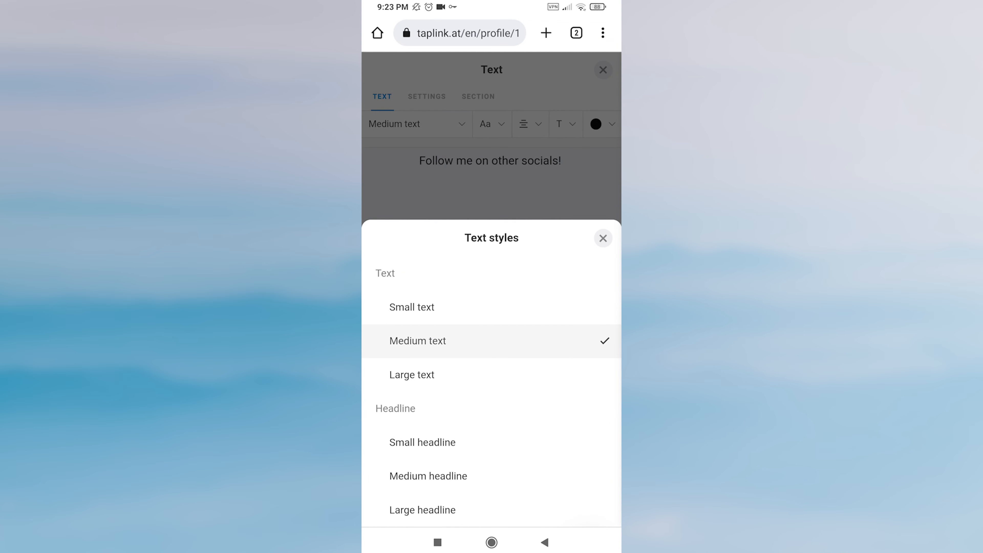
left_click(603, 238)
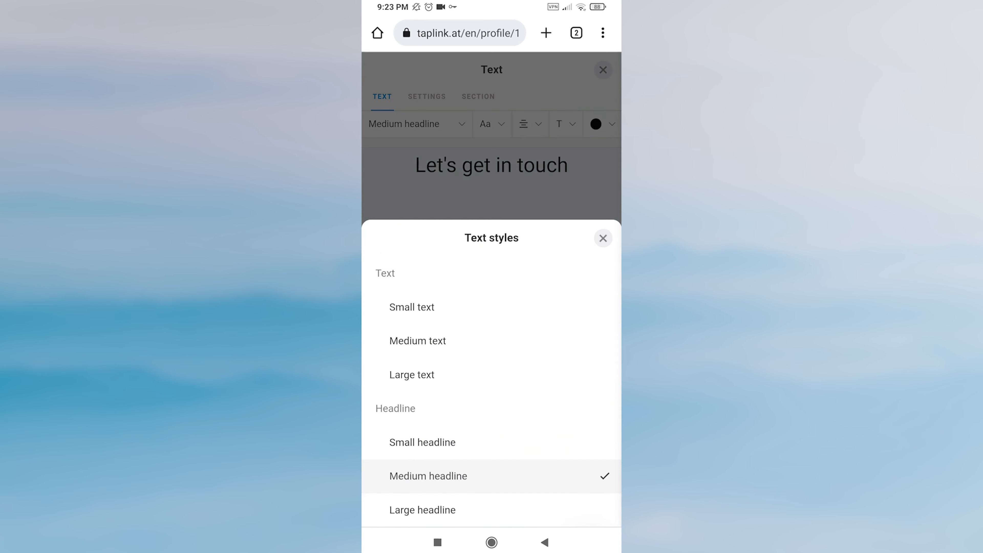
Step: Restyle 'Let's get in touch' as a small headline and save the change
left_click(422, 442)
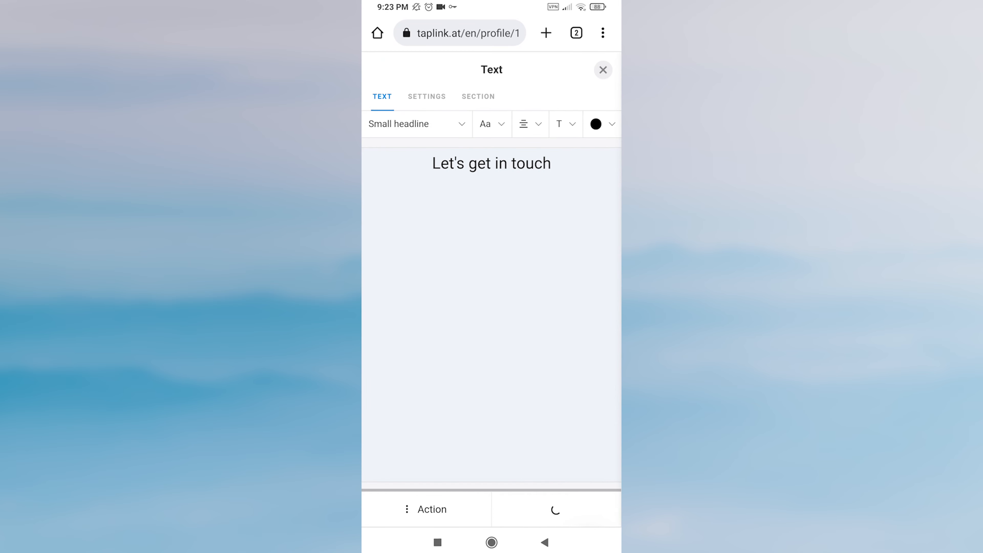
left_click(602, 70)
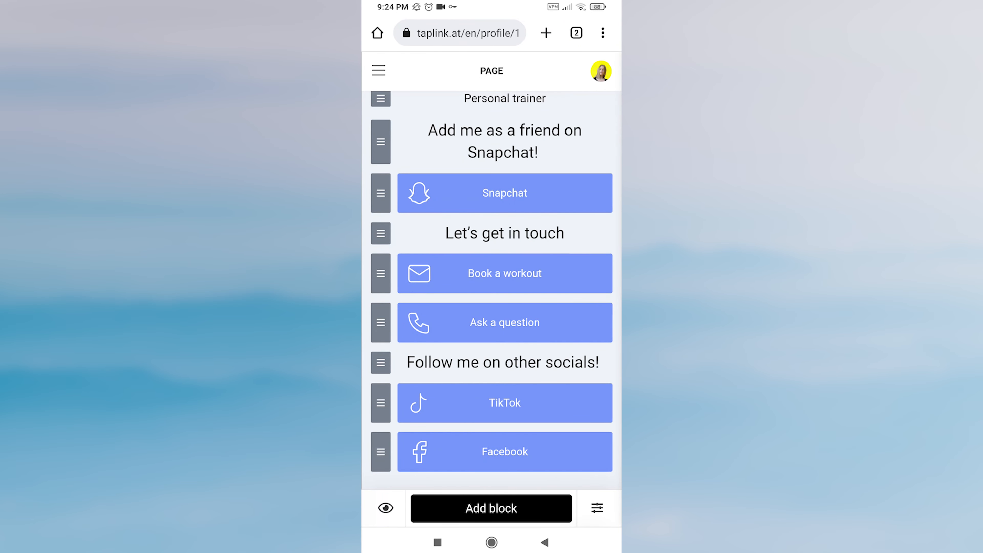
Step: Set the Delimiter's indent size and save it as a spacer between sections
left_click(491, 508)
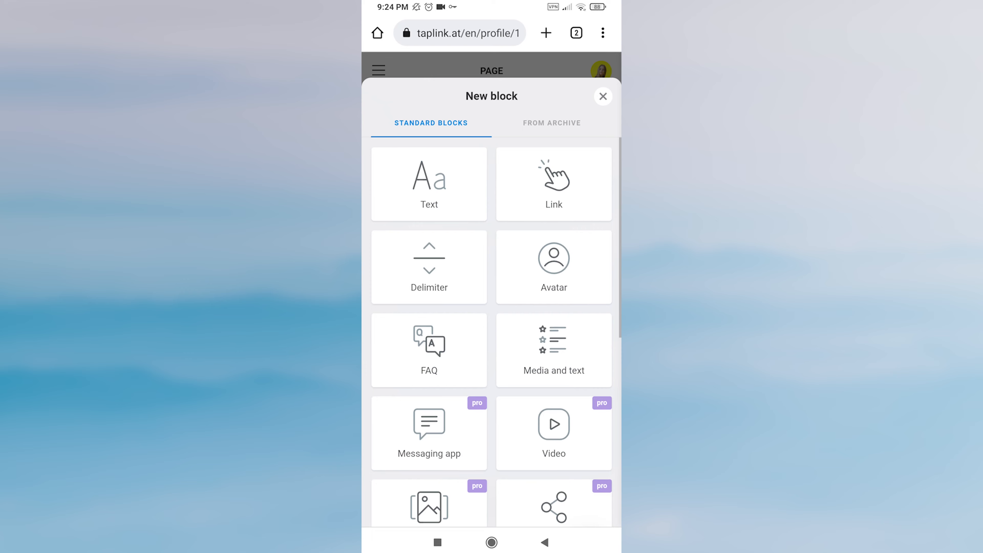
left_click(429, 266)
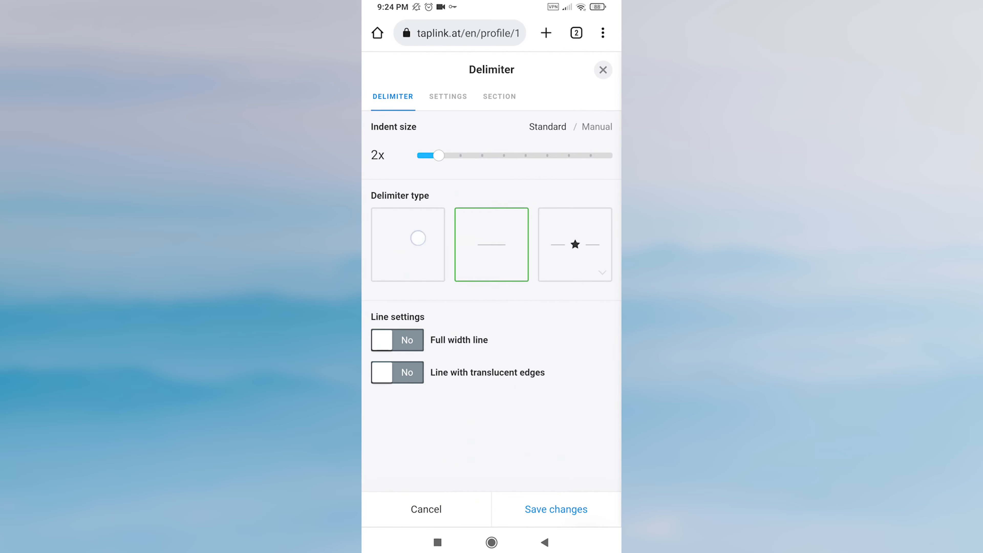
left_click(602, 70)
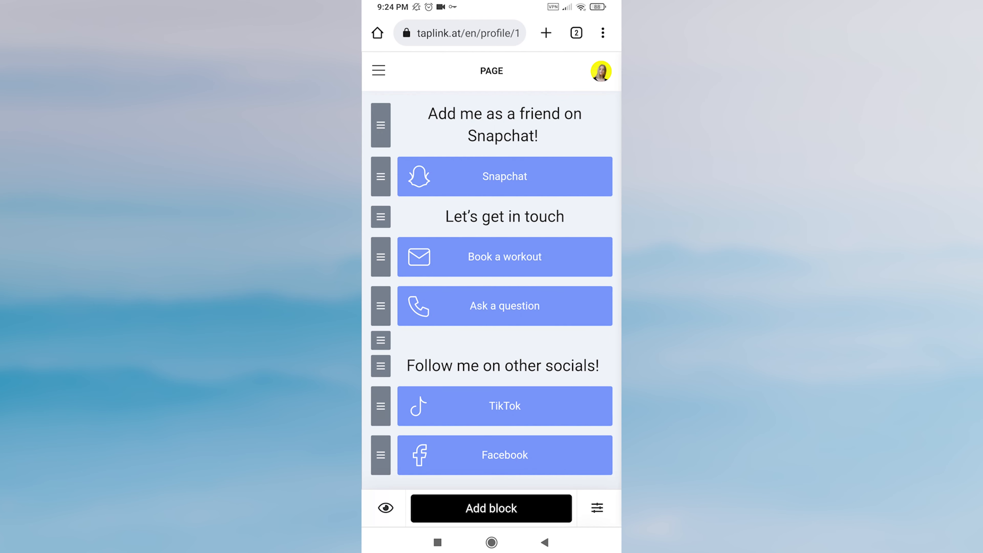
left_click(491, 509)
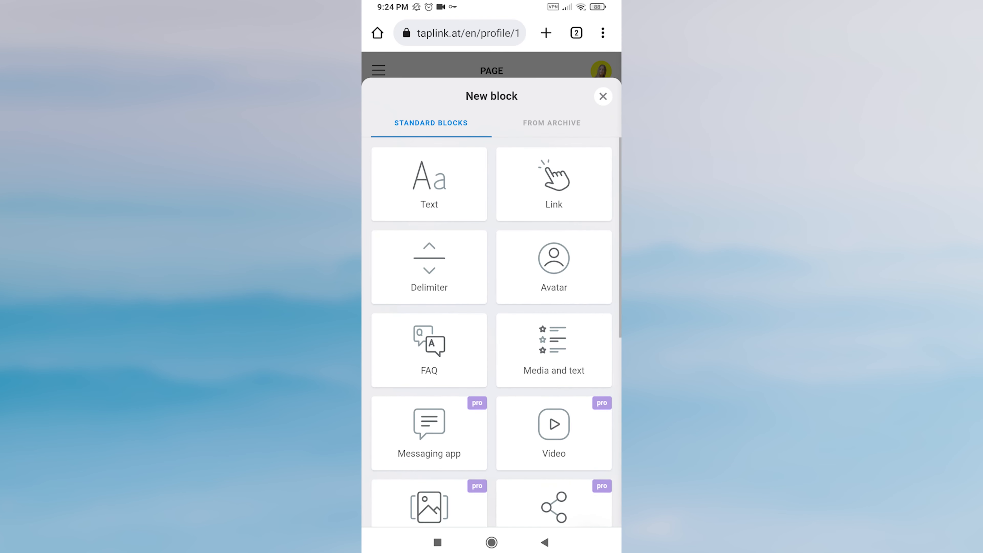
left_click(429, 266)
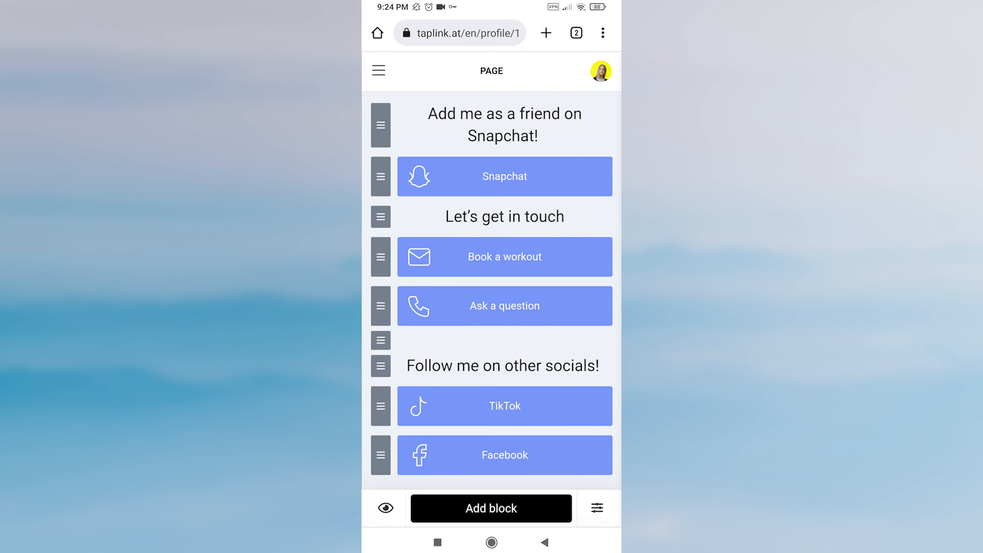
scroll("up", 3)
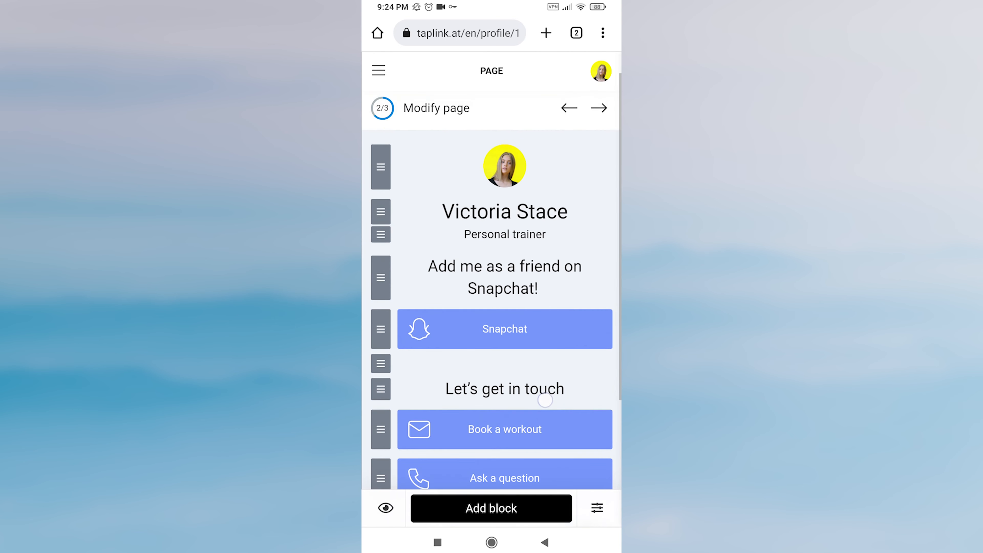
Step: Insert another Delimiter spacer below the Personal trainer title
left_click(491, 507)
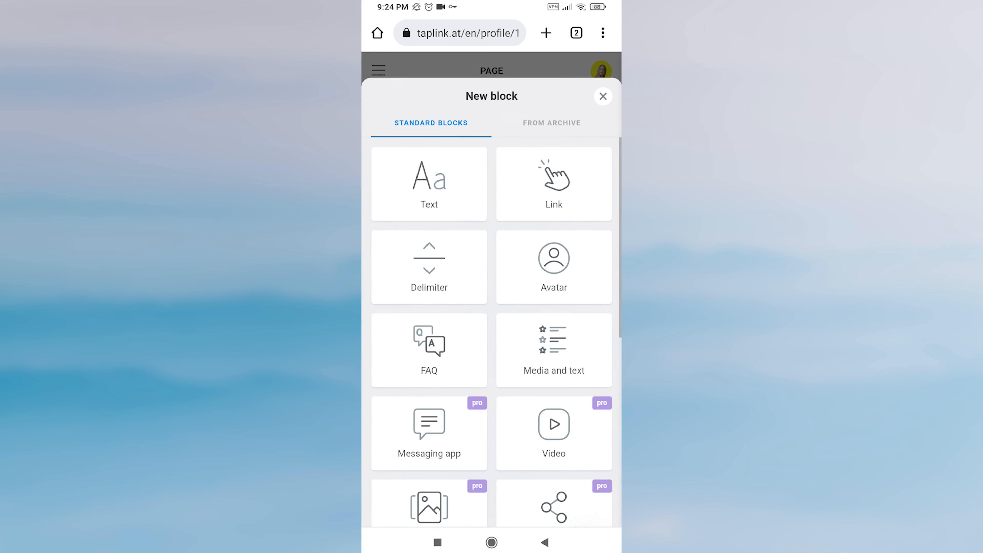
left_click(429, 266)
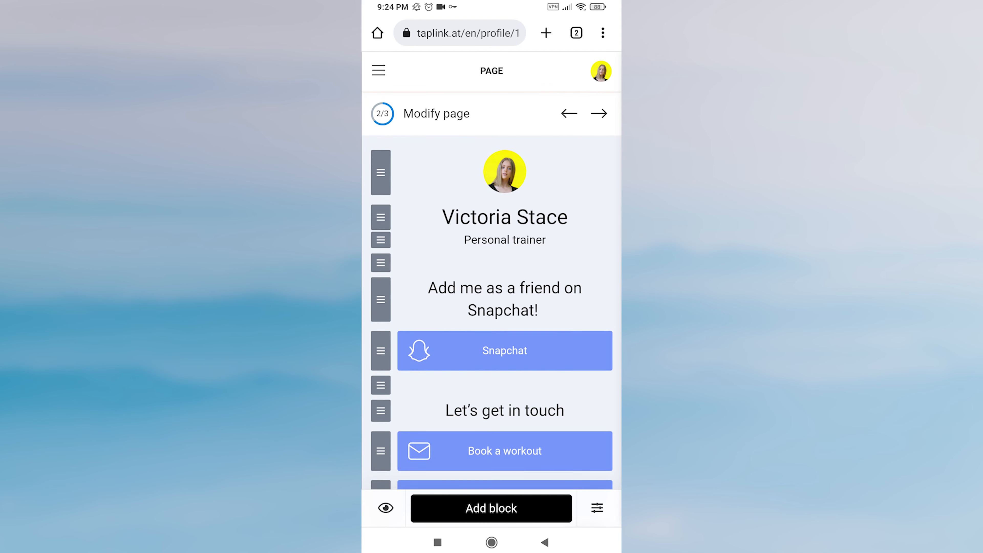
scroll("down", 3)
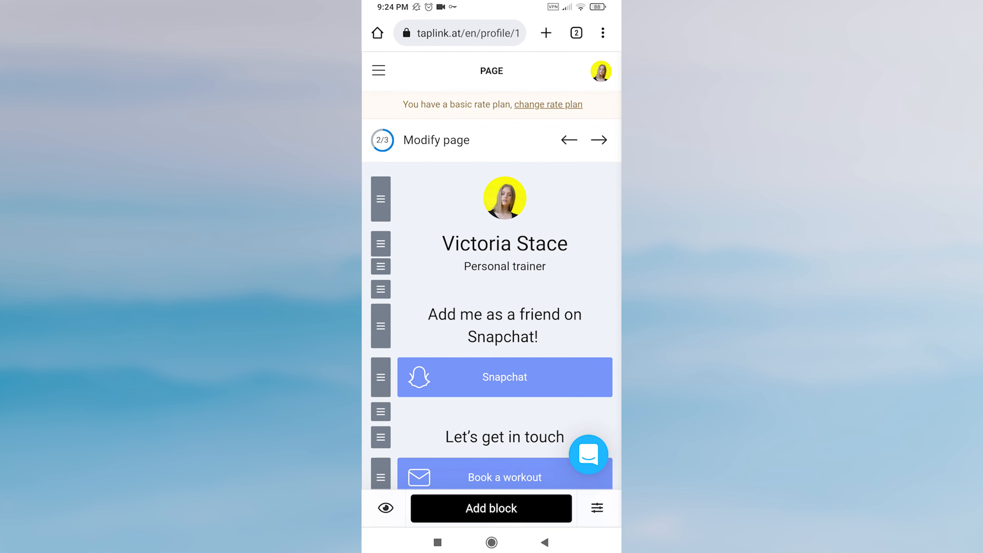
Step: Choose the first Simple design template with dark buttons and serif headings, then return to Page
left_click(378, 70)
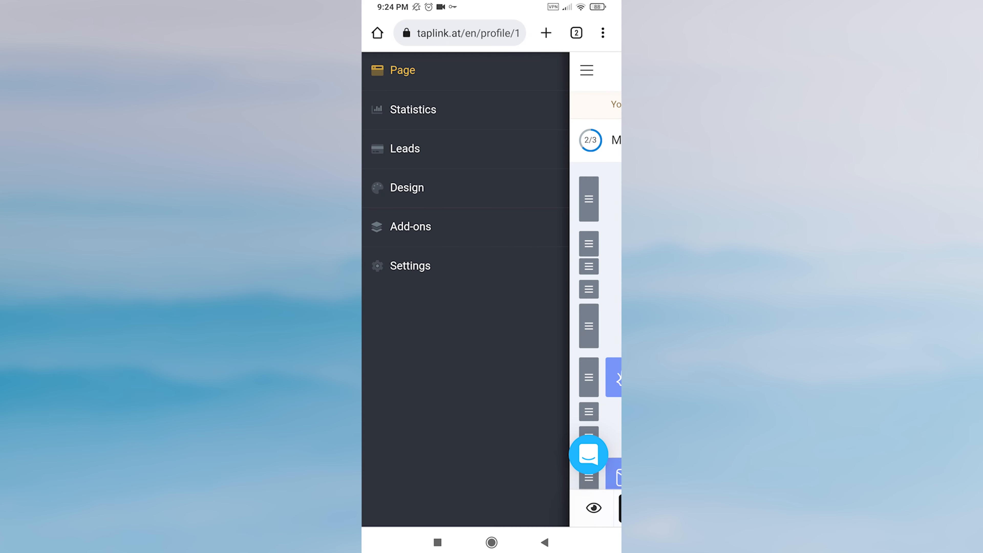
left_click(406, 188)
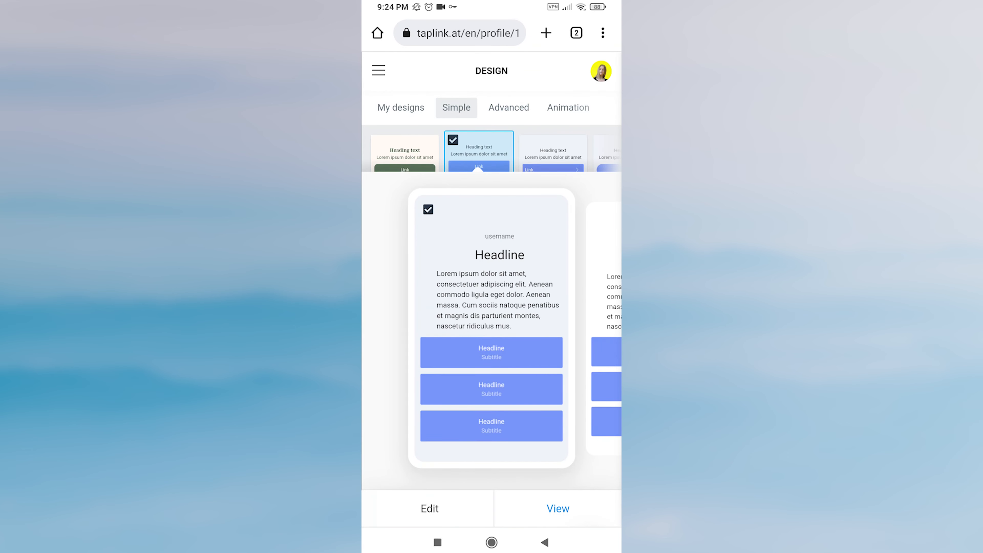
left_click(405, 151)
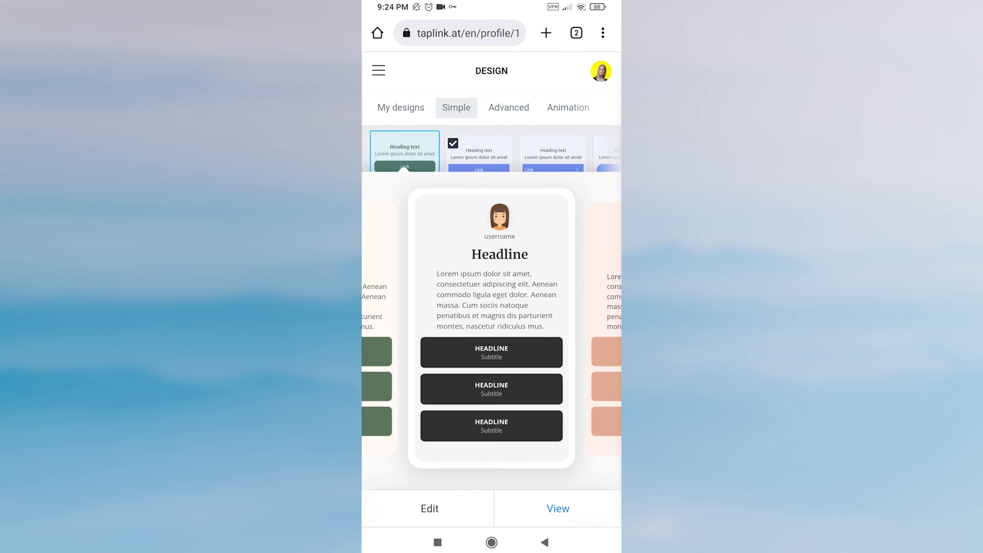
left_click(557, 507)
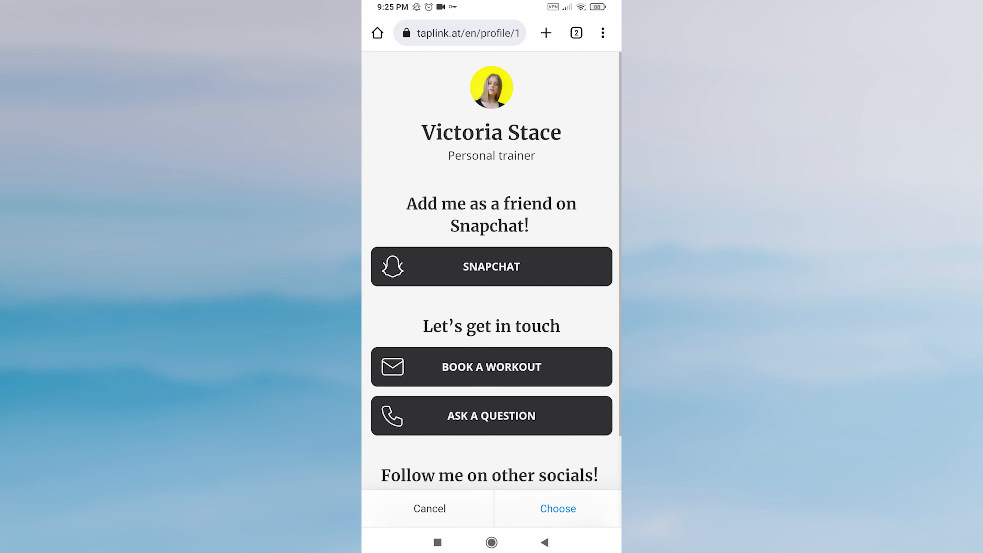
left_click(521, 370)
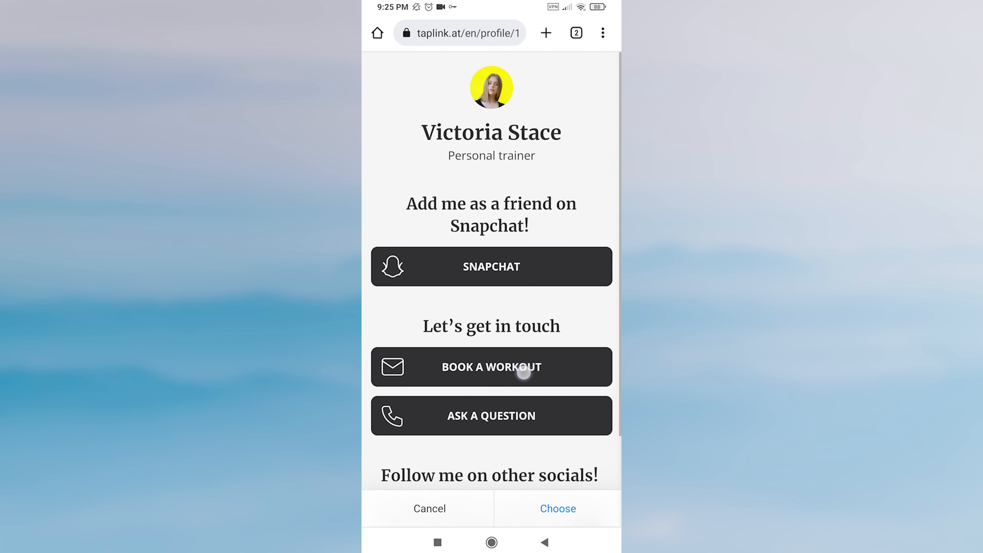
left_click(557, 508)
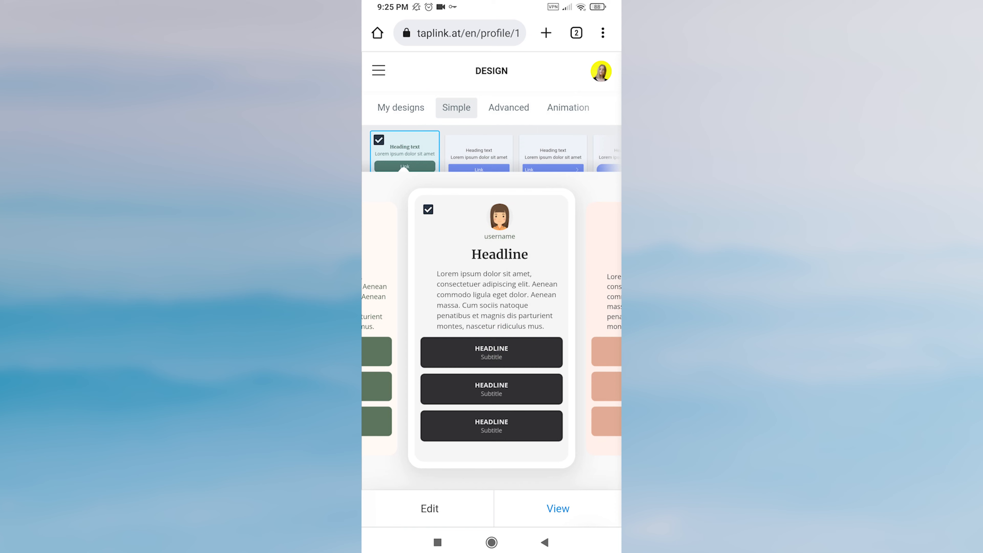
left_click(379, 70)
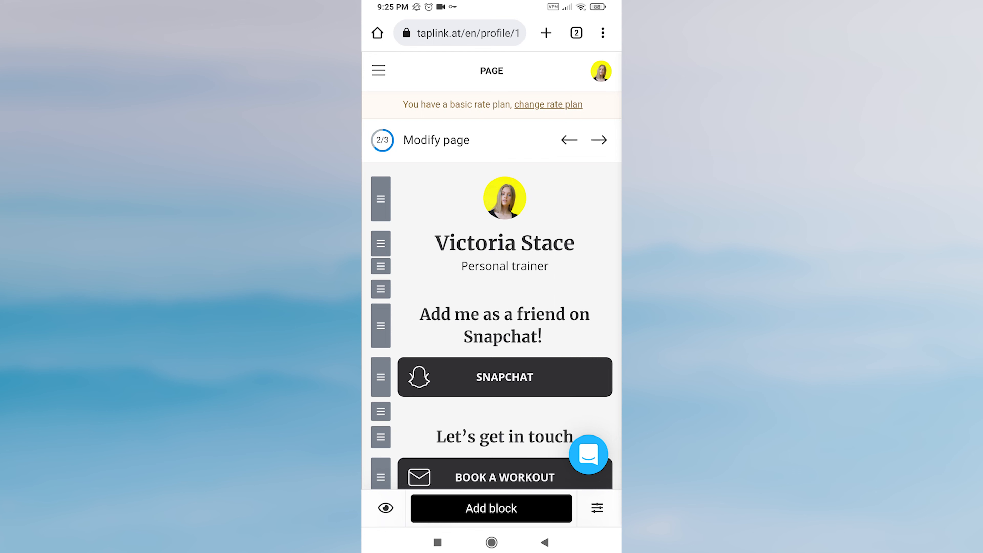
left_click(599, 140)
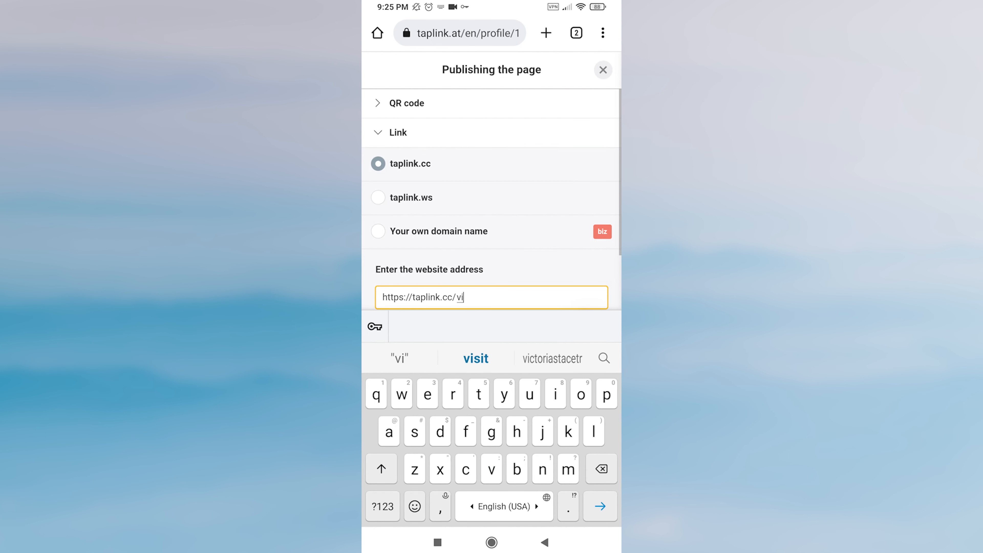
left_click(550, 358)
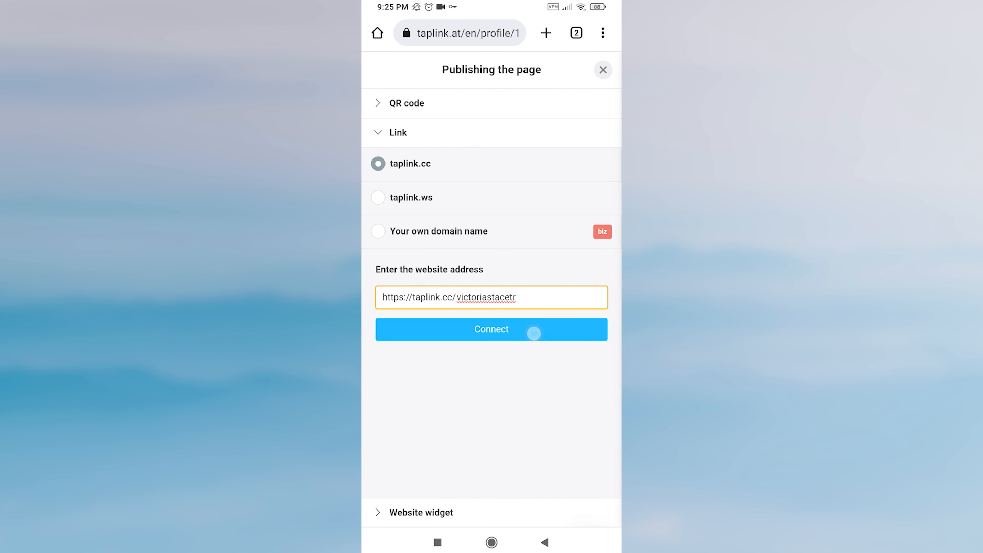
left_click(491, 329)
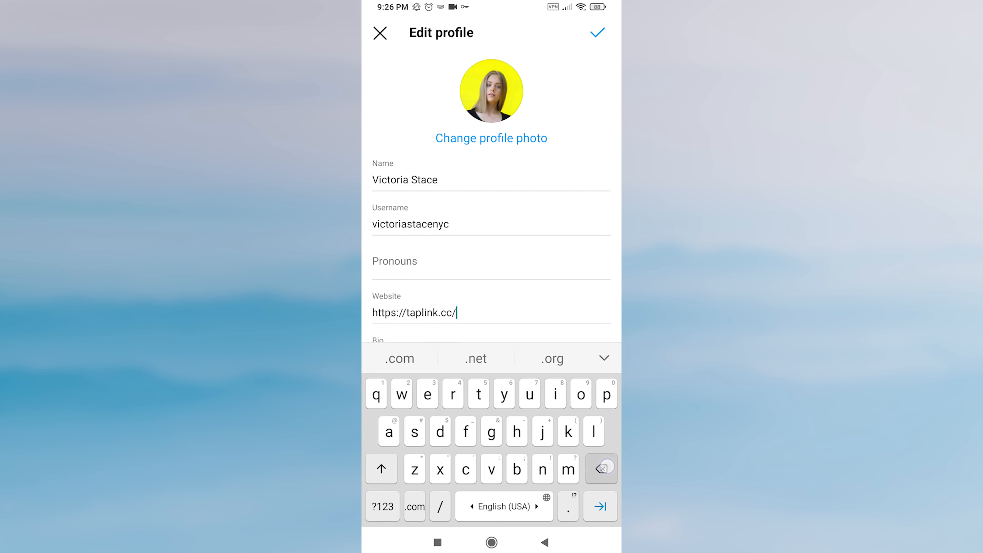
left_click(600, 469)
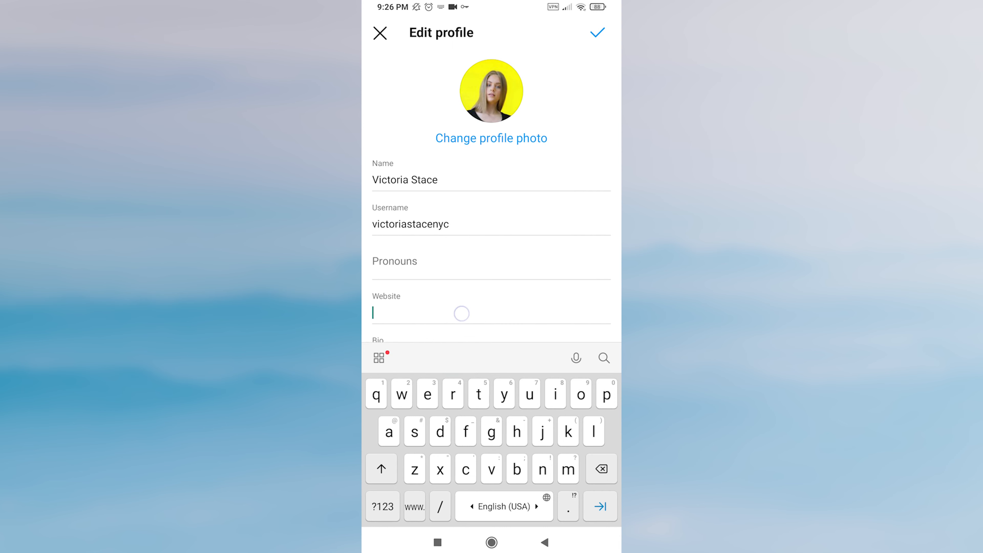
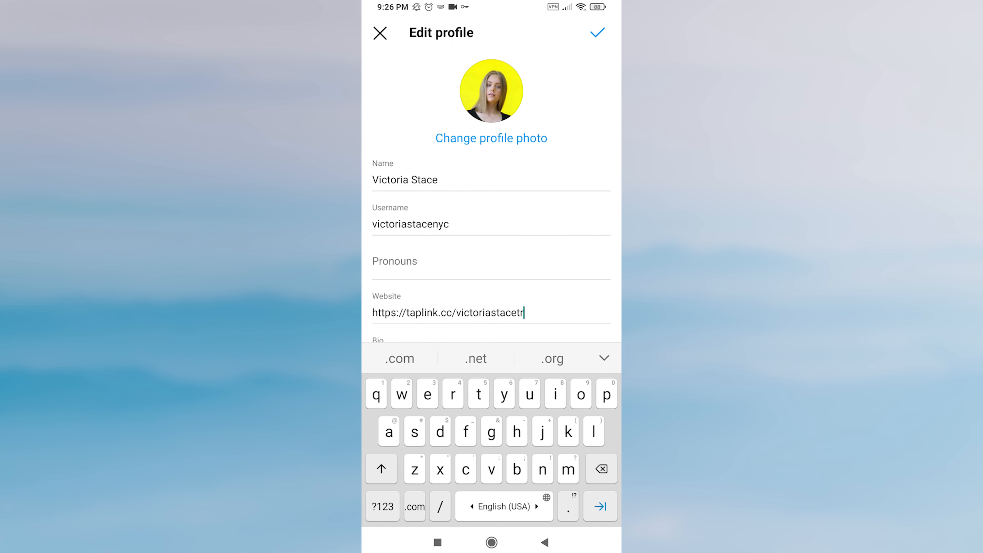
left_click(596, 33)
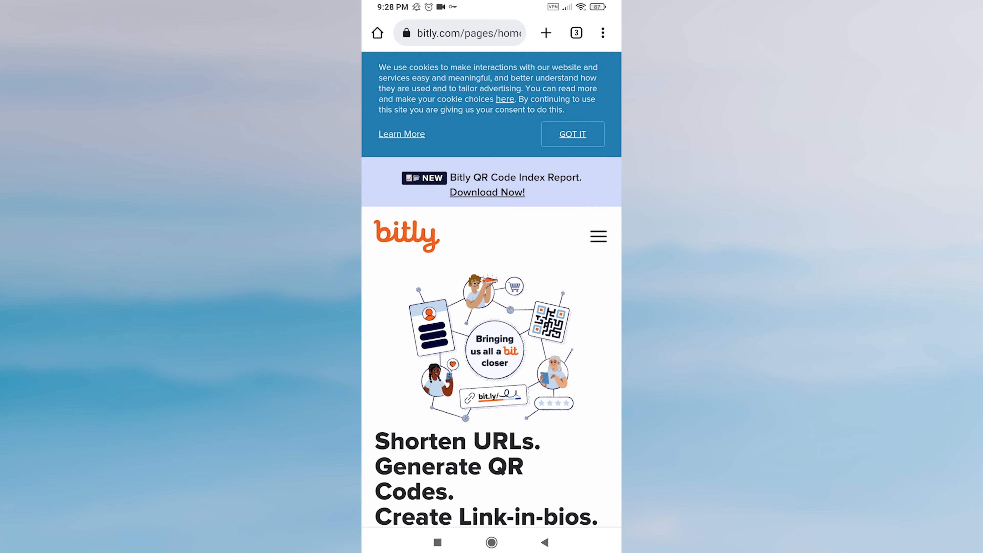
Step: Shorten the Taplink URL in Bitly and save bit.ly/3QxoZIC as the Instagram website
scroll("down", 3)
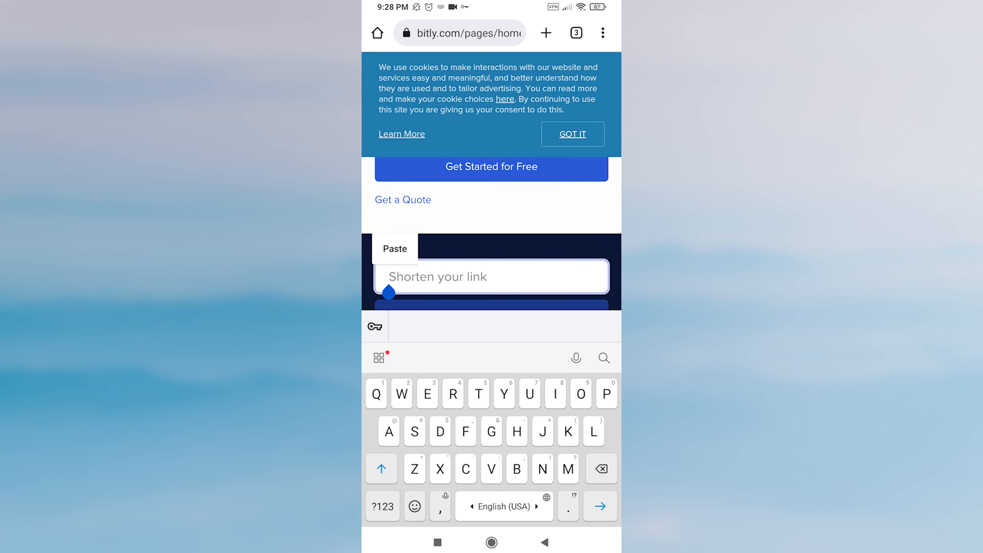
left_click(394, 248)
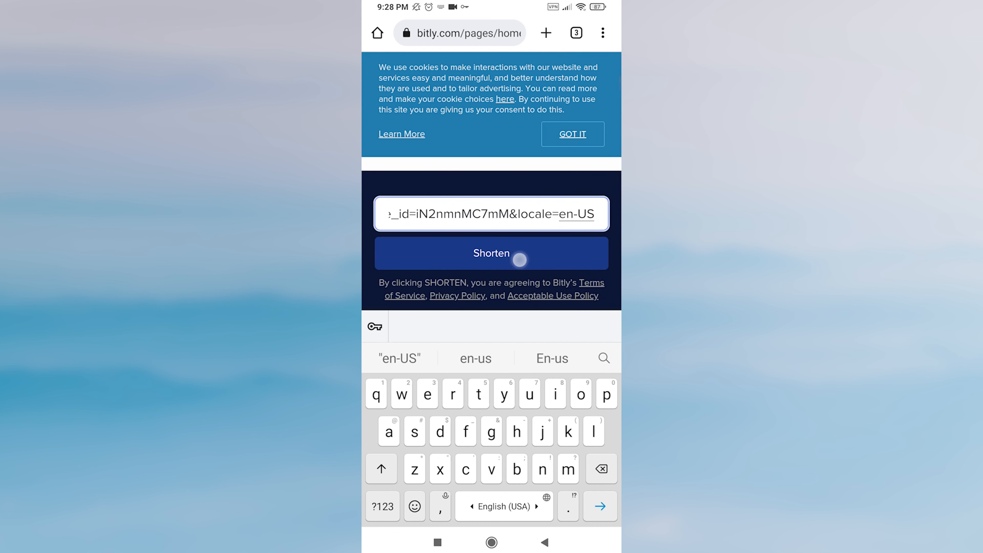
left_click(491, 254)
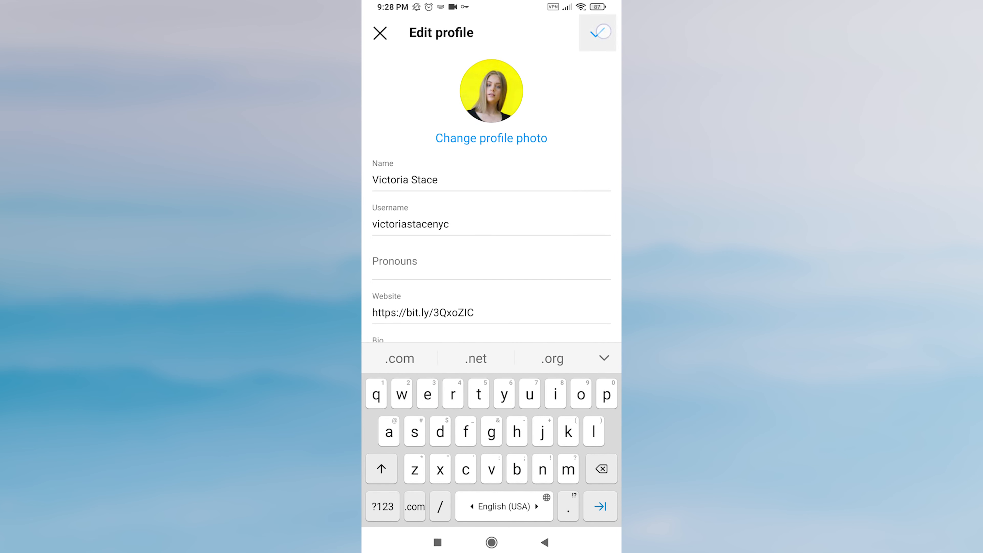
left_click(595, 33)
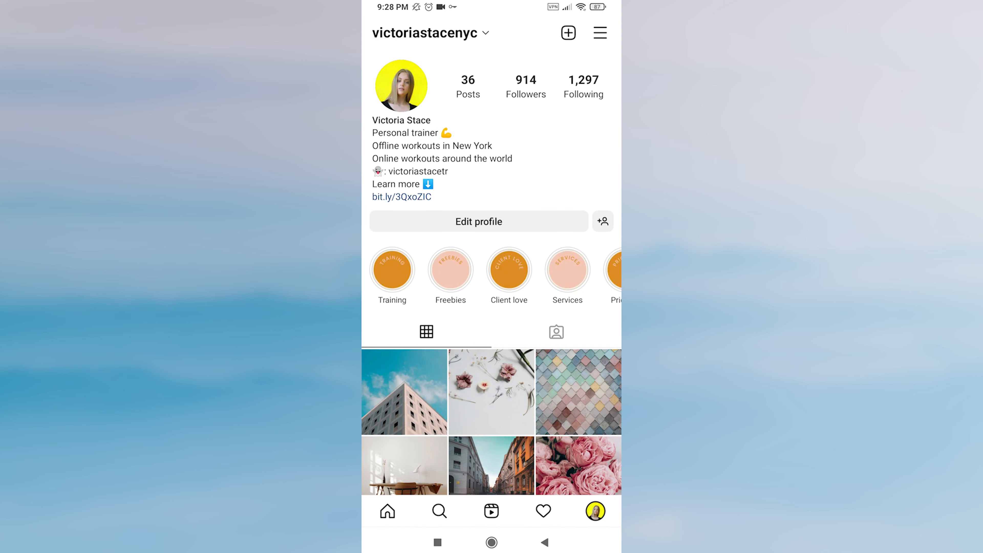